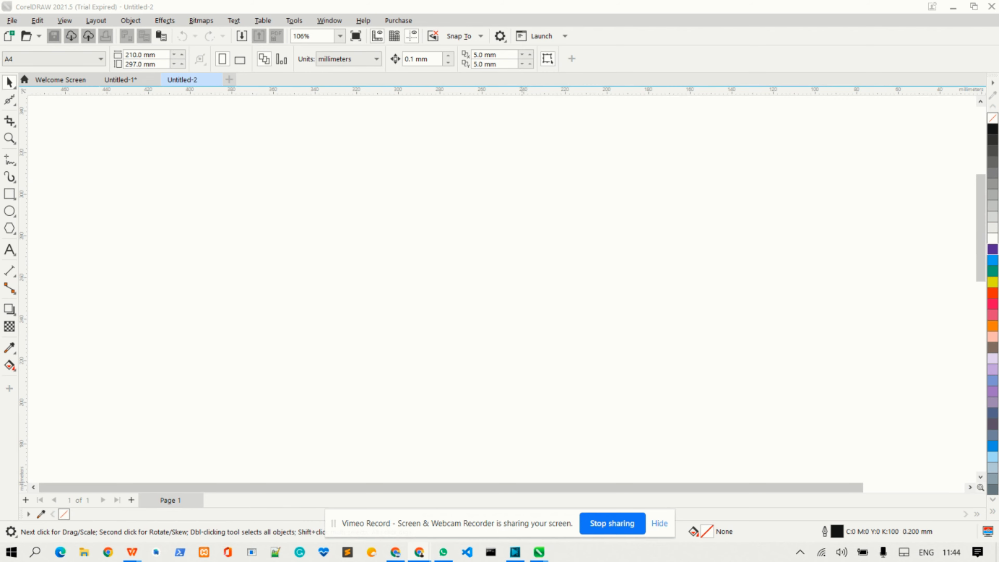
{"action": "mouse_move", "coordinate": [631, 289]}
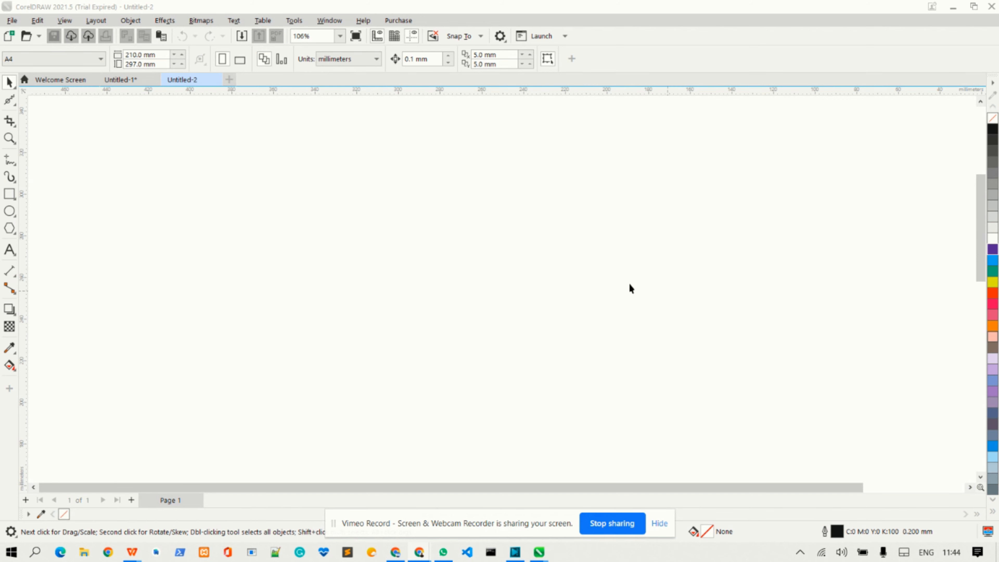
Draw a wide header rectangle across the page top with a small circle inside its left end
{"action": "left_click_drag", "start_coordinate": [91, 120], "coordinate": [321, 195]}
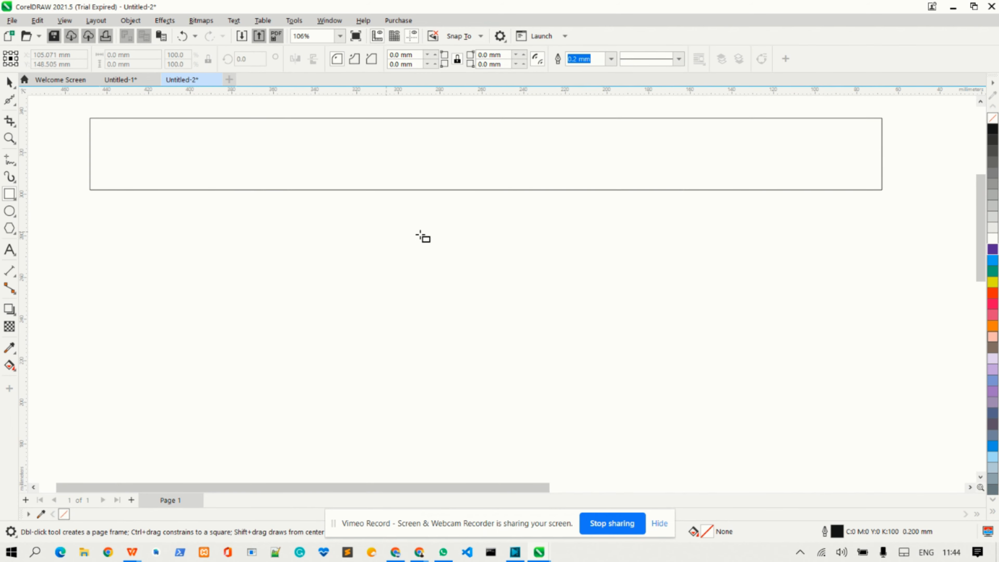
{"action": "mouse_move", "coordinate": [493, 157]}
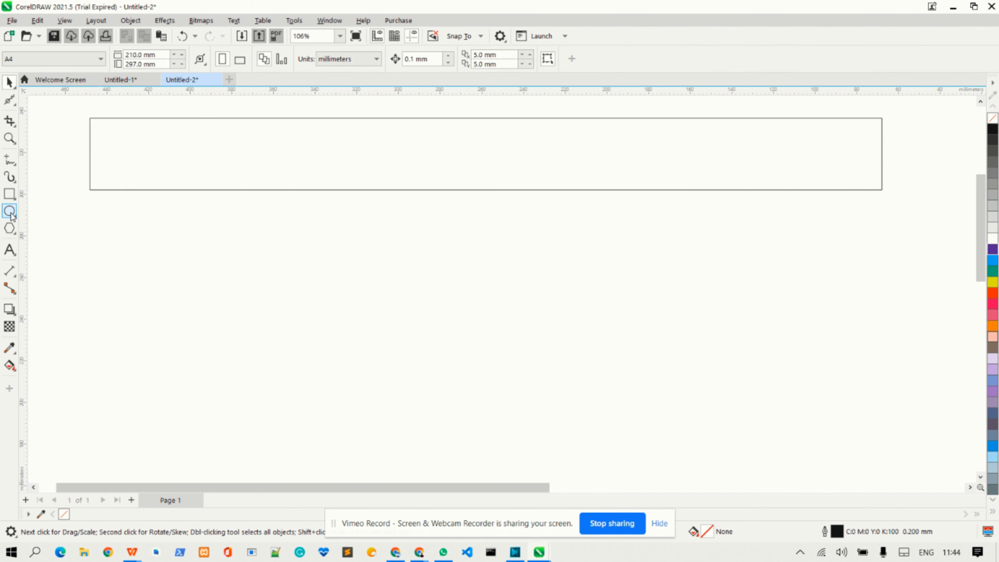
{"action": "left_click", "coordinate": [9, 211]}
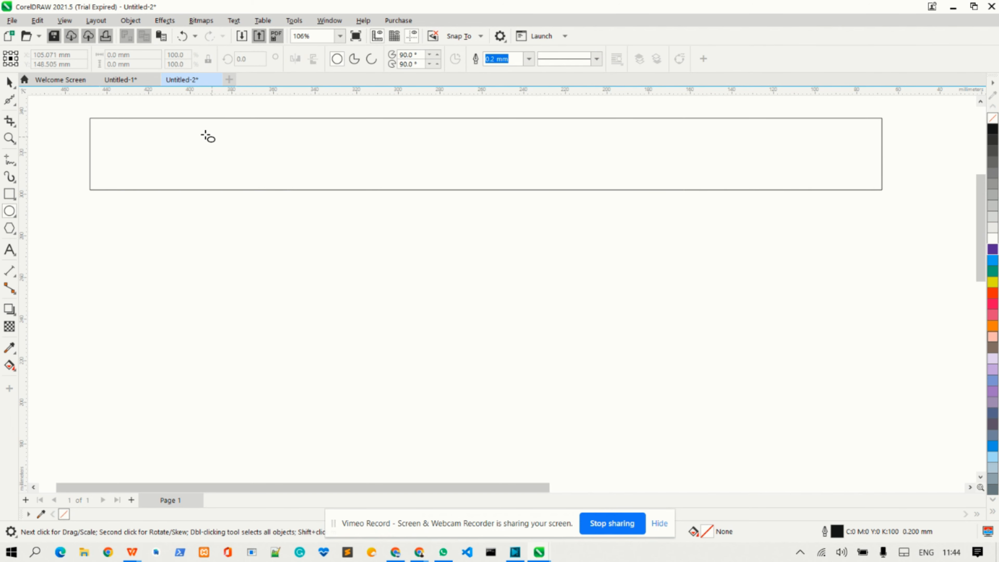
{"action": "left_click_drag", "start_coordinate": [201, 131], "coordinate": [255, 187]}
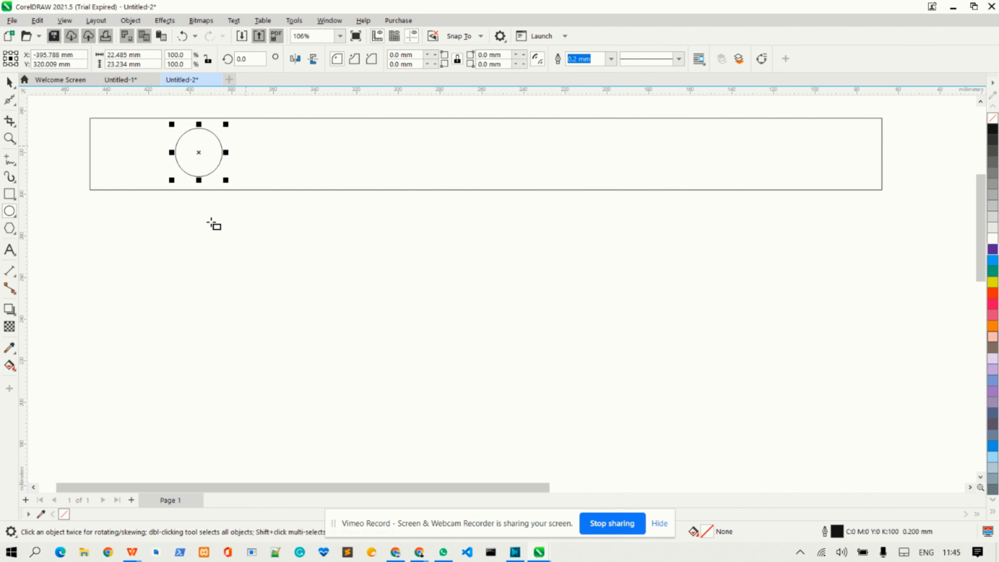
Draw a long narrow rectangle right of the circle and move it up beside it
{"action": "left_click_drag", "start_coordinate": [234, 138], "coordinate": [403, 171]}
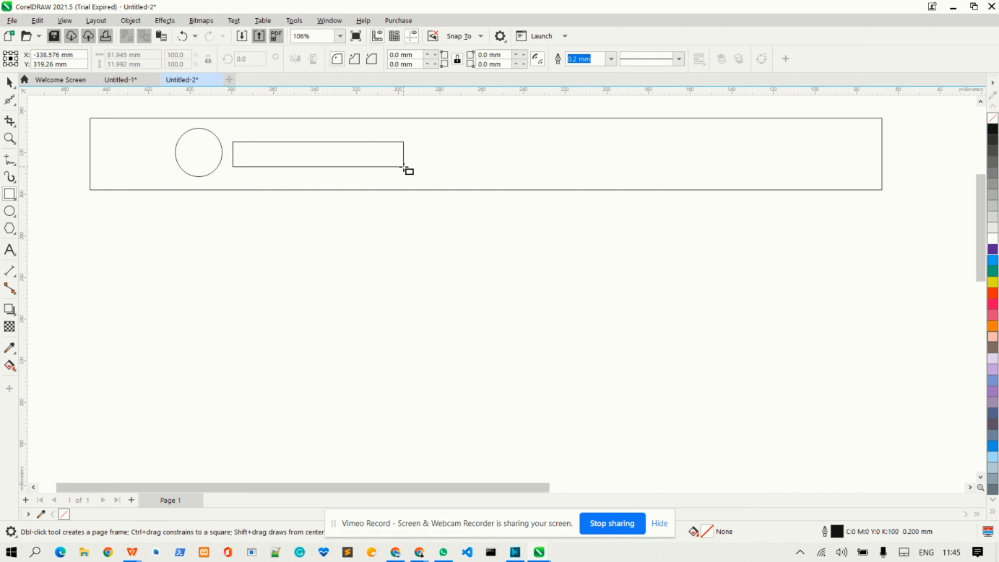
{"action": "left_click", "coordinate": [318, 151]}
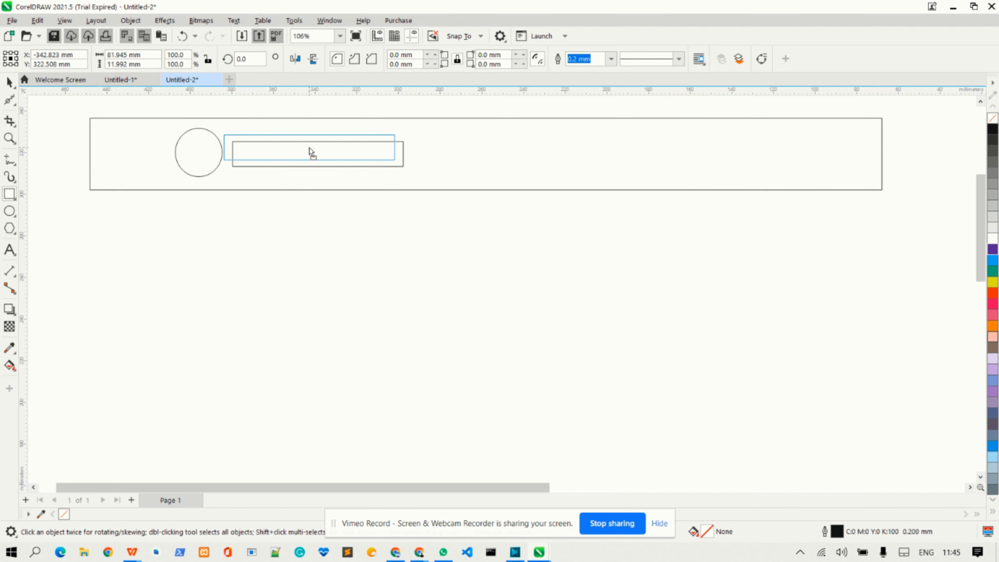
{"action": "left_click", "coordinate": [309, 151]}
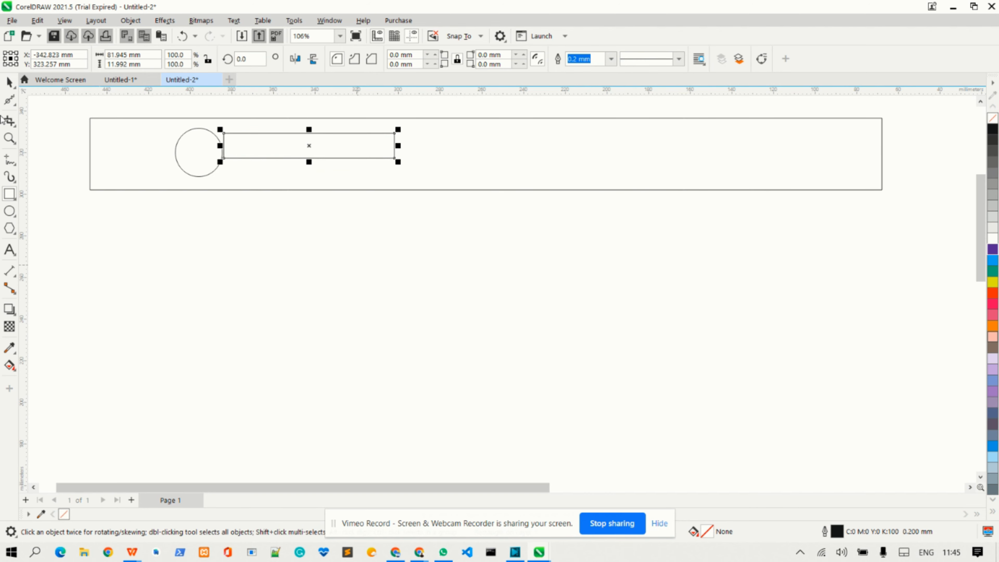
{"action": "left_click", "coordinate": [198, 253]}
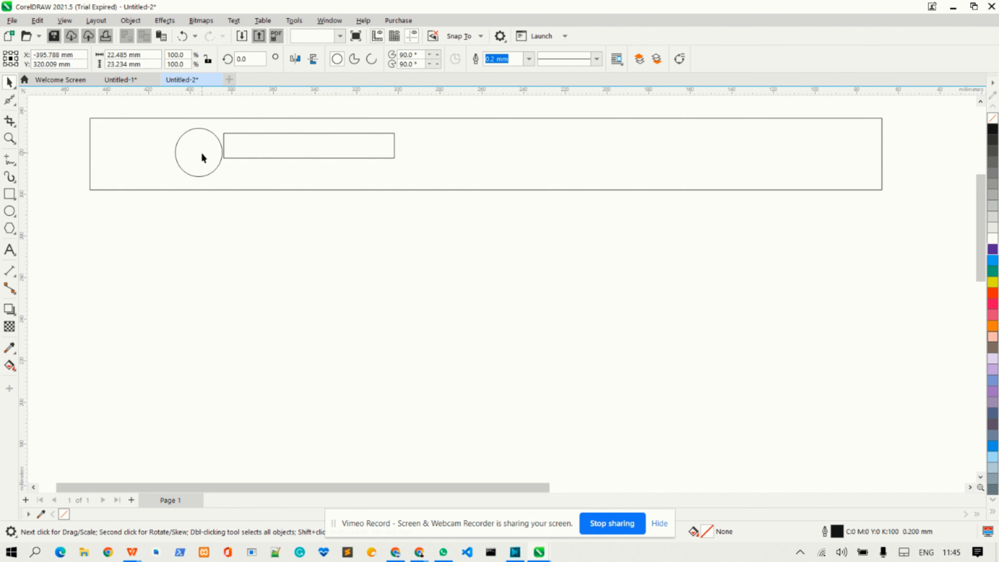
Nudge the narrow rectangle level with the circle's centre and deselect it
{"action": "left_click", "coordinate": [310, 146]}
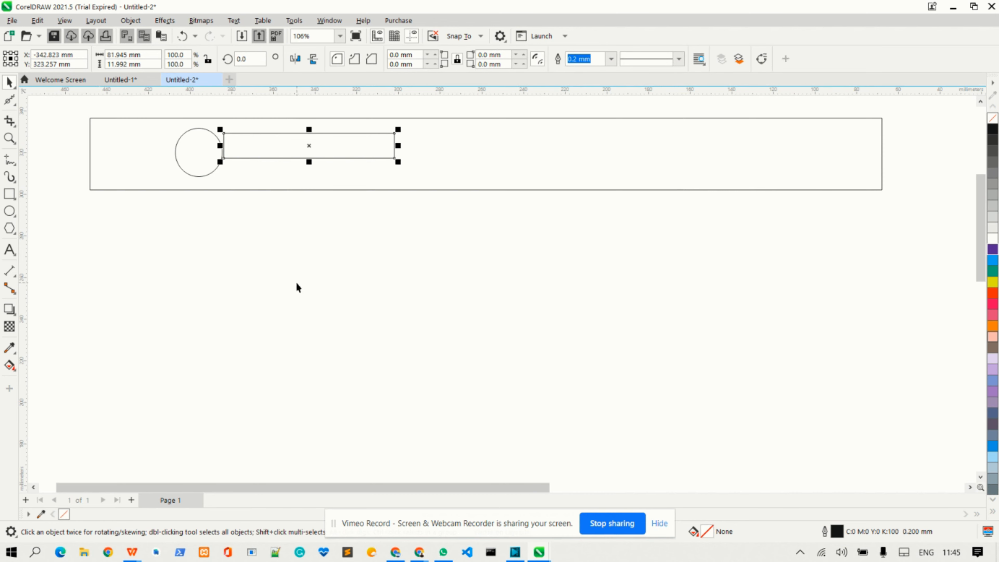
{"action": "left_click", "coordinate": [312, 262]}
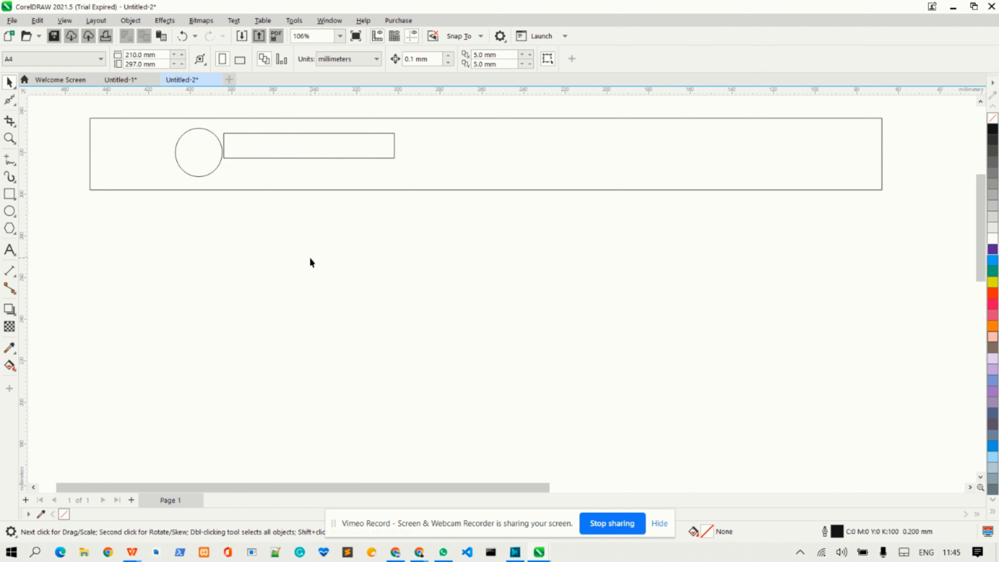
{"action": "left_click", "coordinate": [308, 153]}
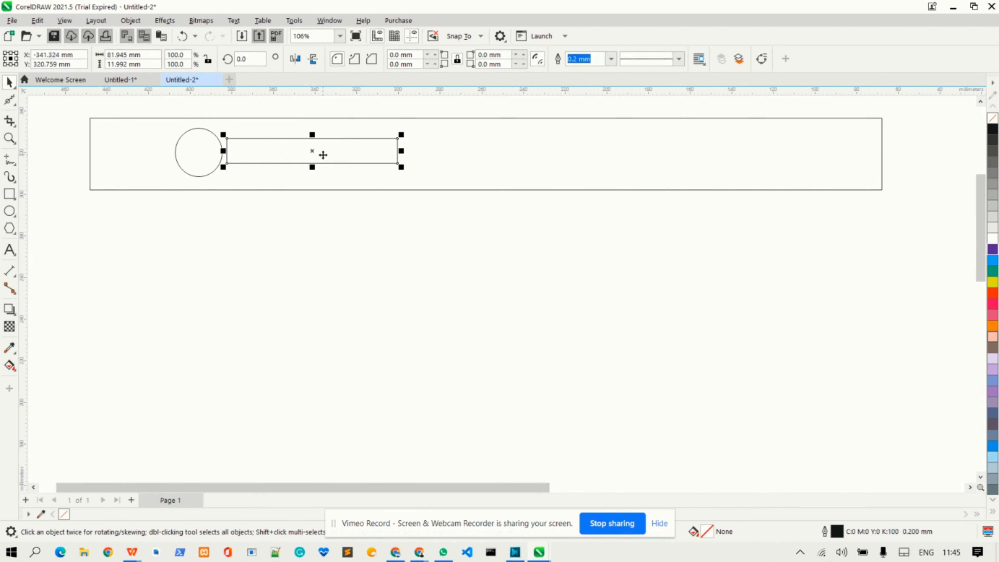
{"action": "left_click", "coordinate": [284, 278]}
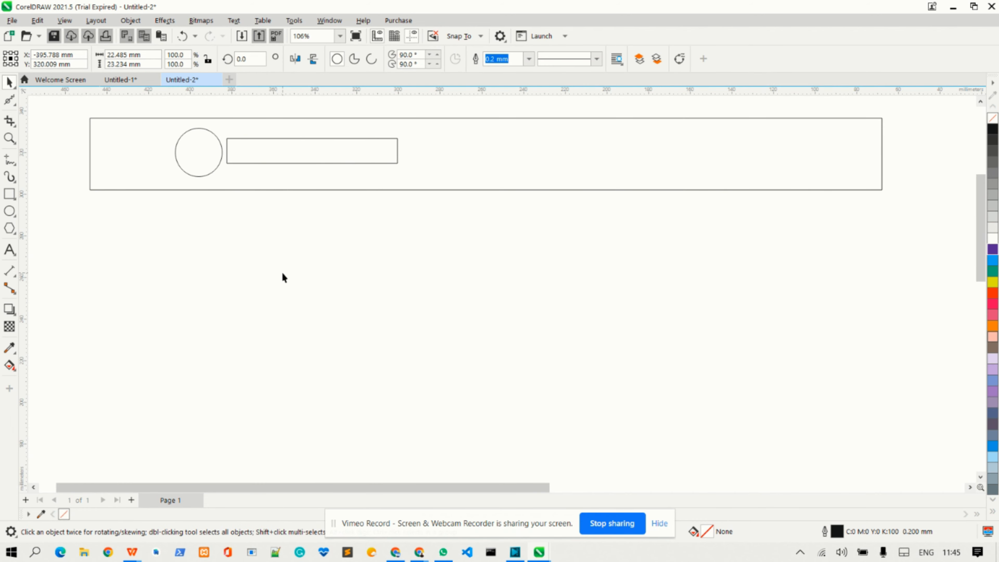
{"action": "left_click", "coordinate": [284, 278]}
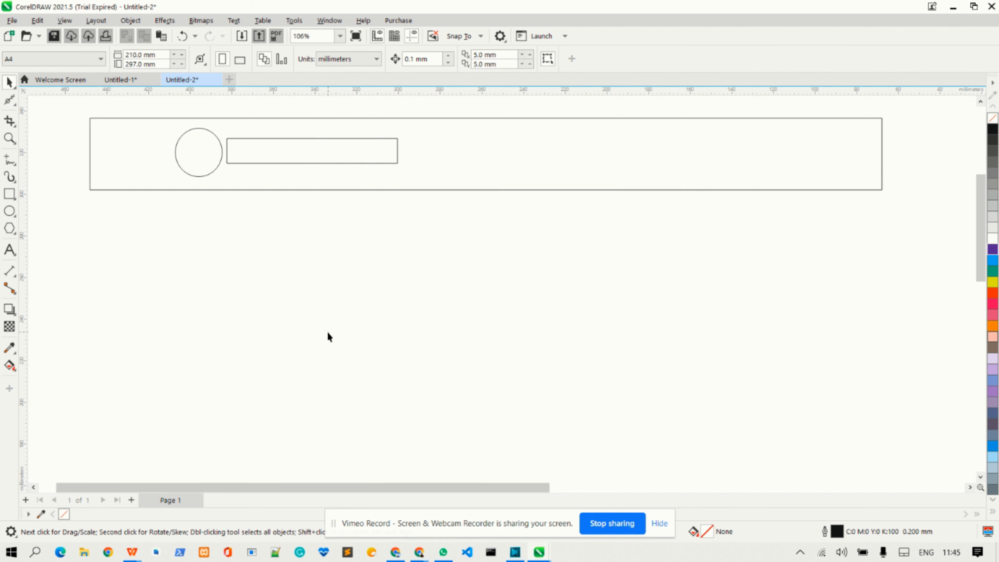
{"action": "mouse_move", "coordinate": [741, 137]}
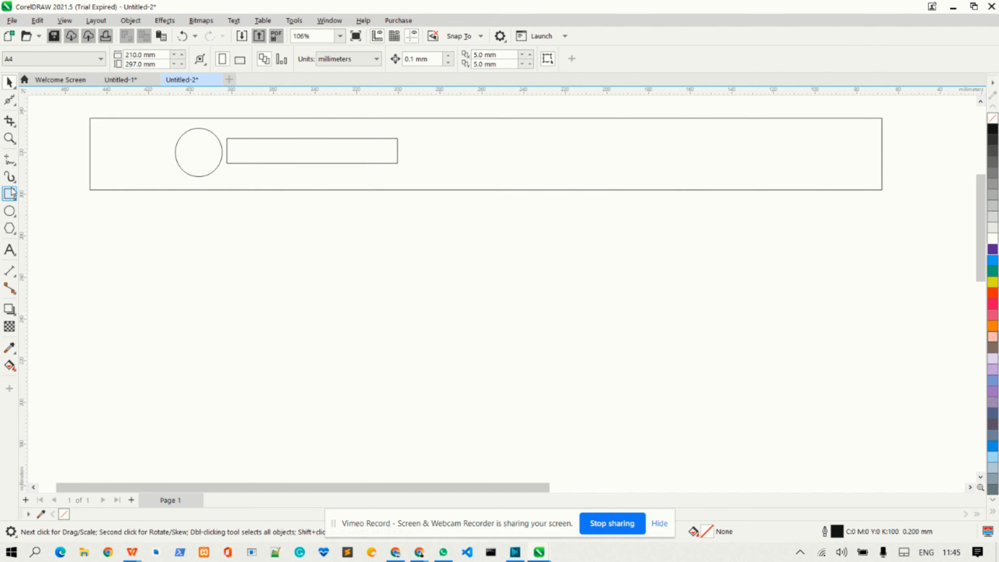
Draw four small menu placeholder rectangles in a row along the header's top right edge
{"action": "left_click", "coordinate": [9, 194]}
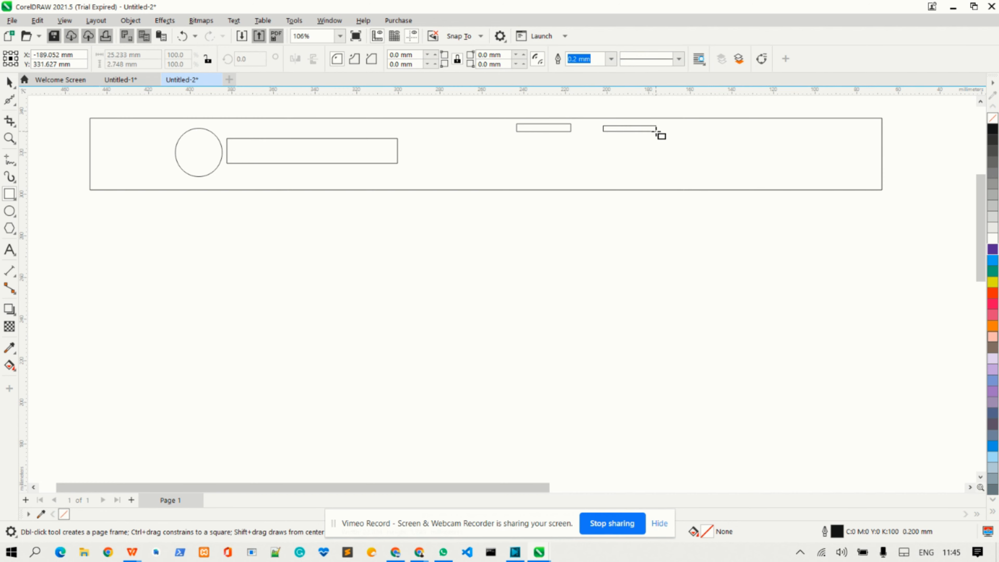
{"action": "left_click", "coordinate": [630, 129]}
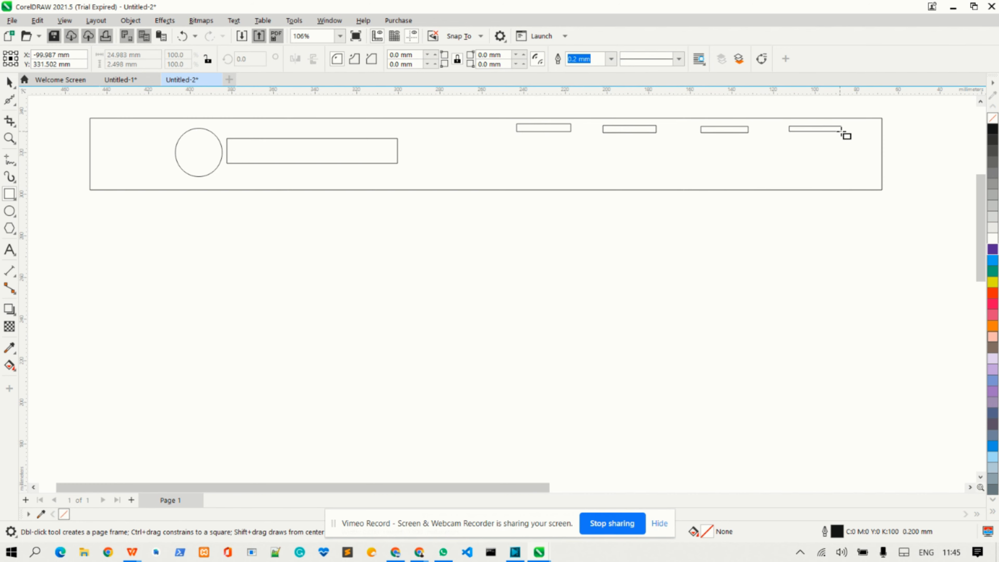
{"action": "left_click", "coordinate": [816, 130]}
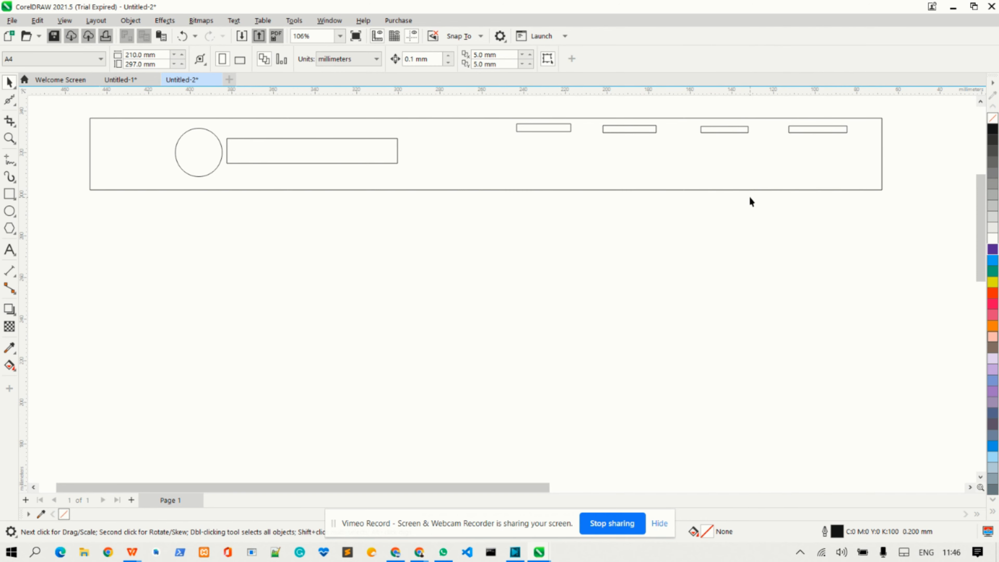
{"action": "mouse_move", "coordinate": [809, 167]}
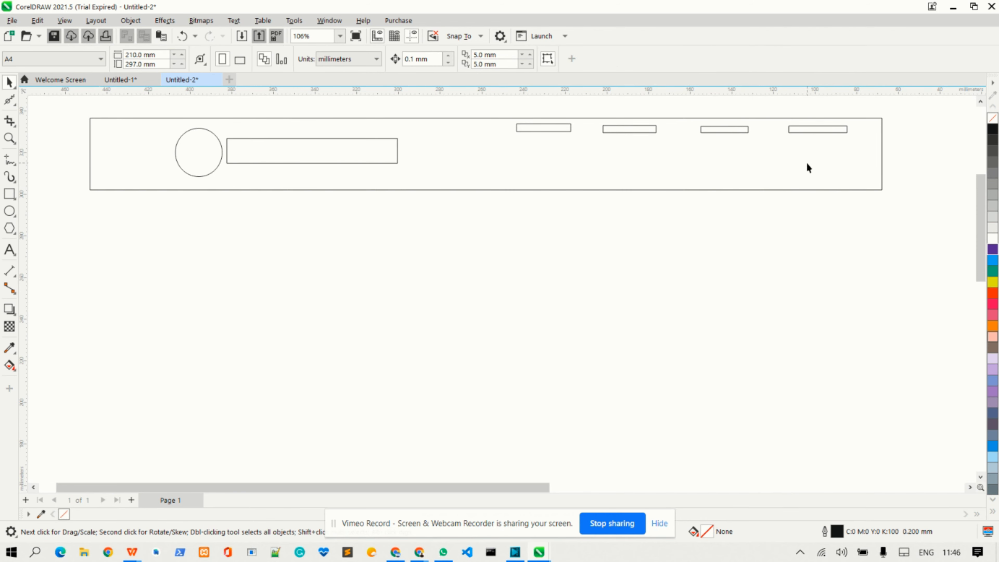
Fill the header rectangle with the teal green palette swatch
{"action": "left_click", "coordinate": [993, 273]}
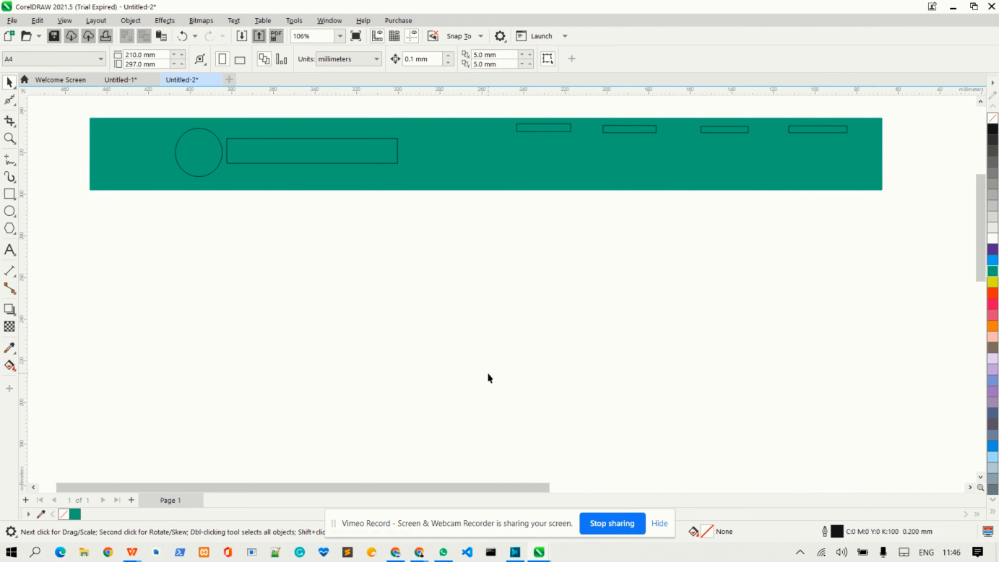
{"action": "mouse_move", "coordinate": [911, 329]}
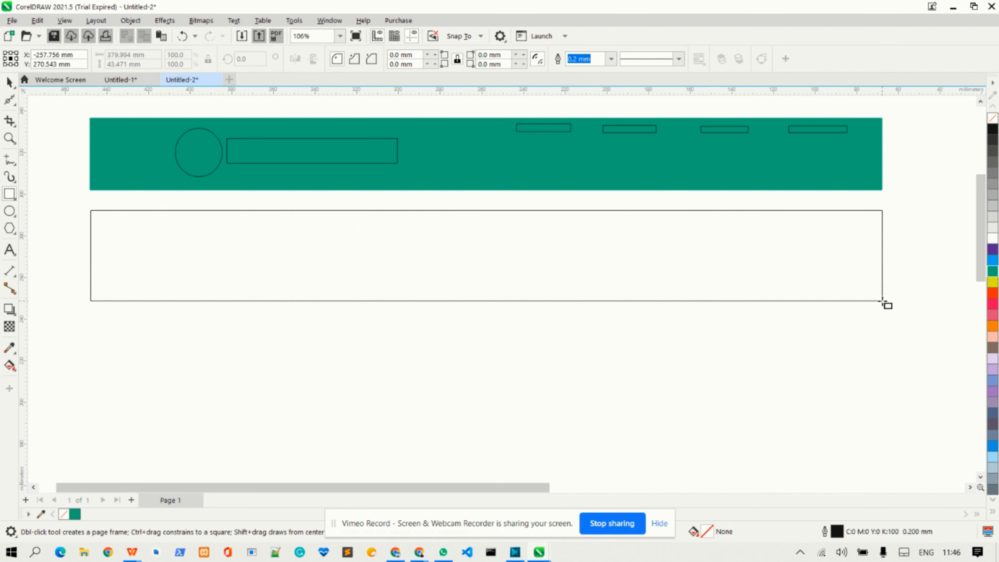
Draw a row of nine small placeholder rectangles inside the content box below the header
{"action": "left_click", "coordinate": [486, 256]}
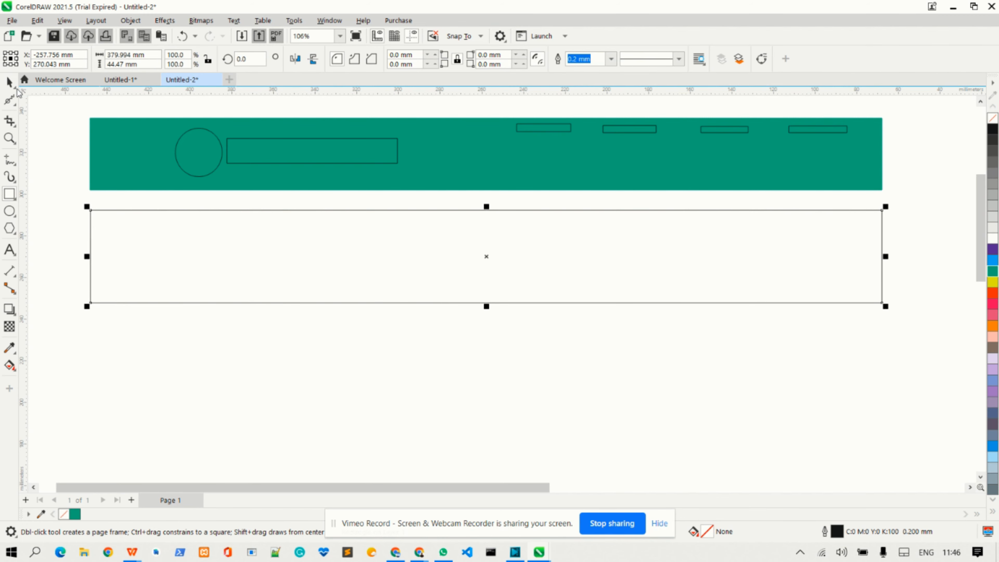
{"action": "left_click", "coordinate": [153, 258]}
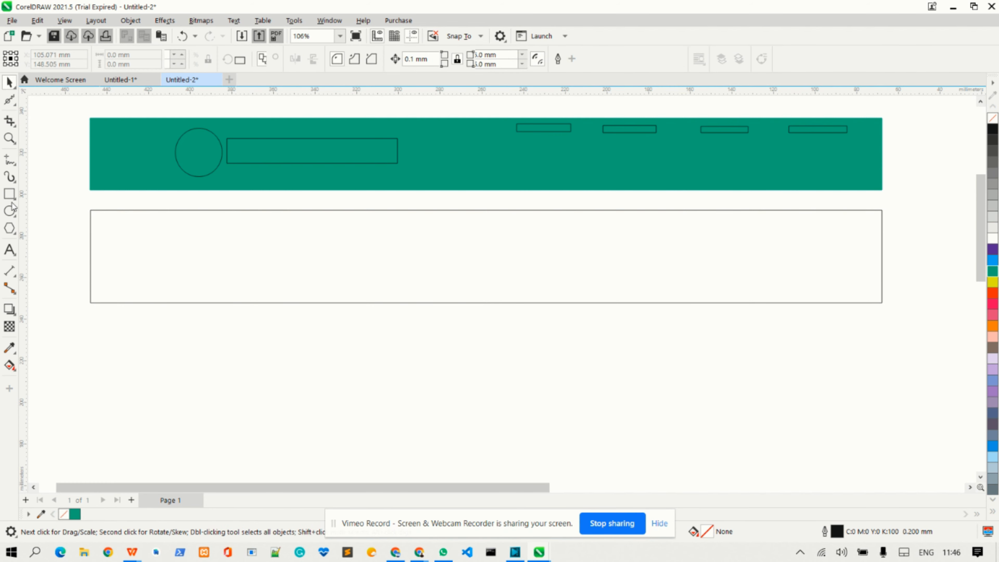
{"action": "left_click", "coordinate": [10, 194]}
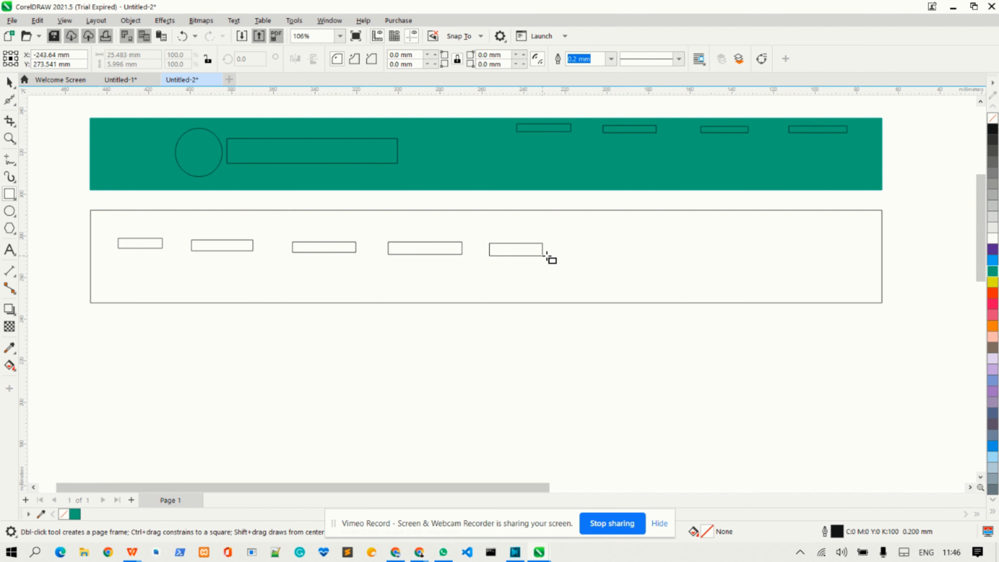
{"action": "left_click", "coordinate": [515, 249]}
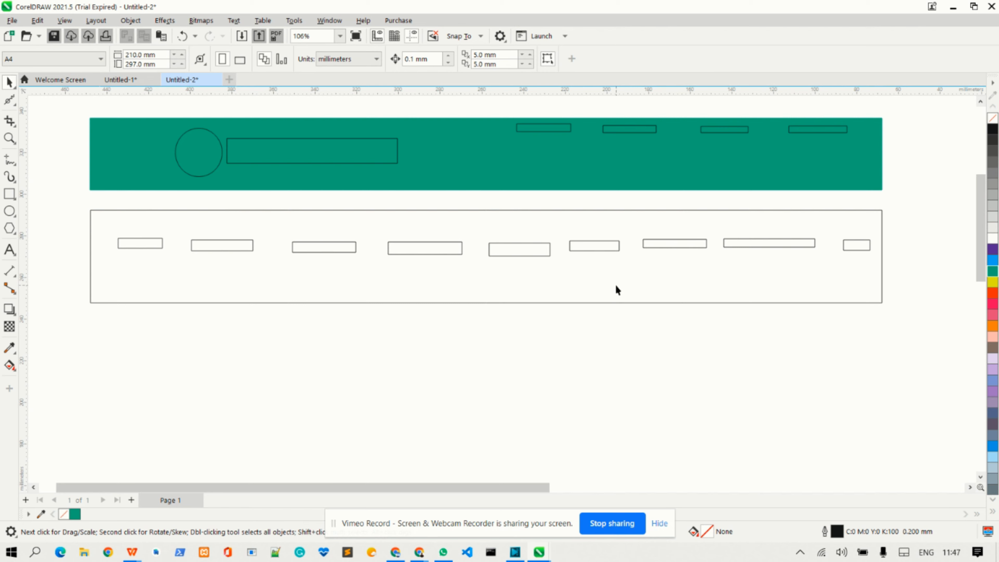
{"action": "mouse_move", "coordinate": [727, 183]}
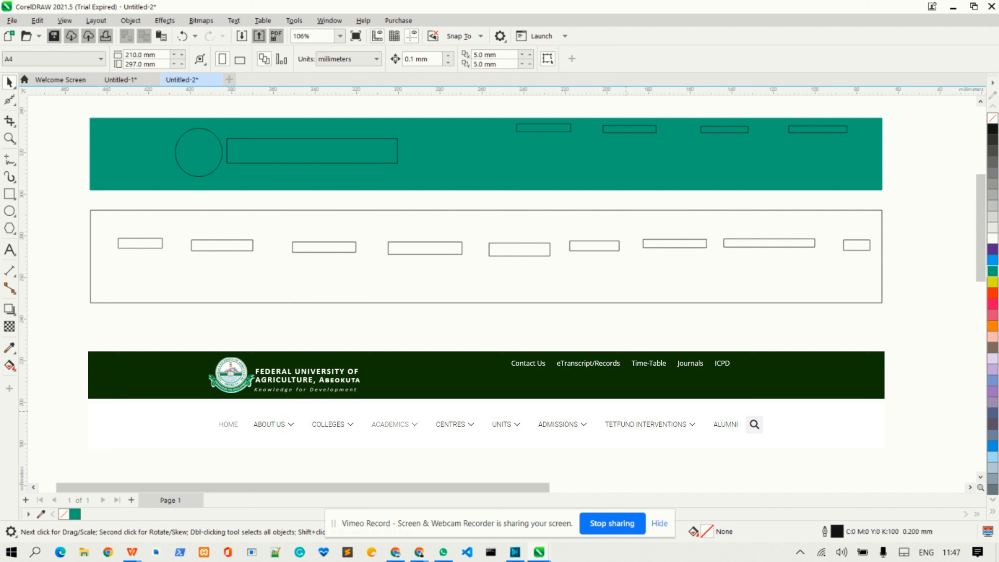
{"action": "mouse_move", "coordinate": [341, 292]}
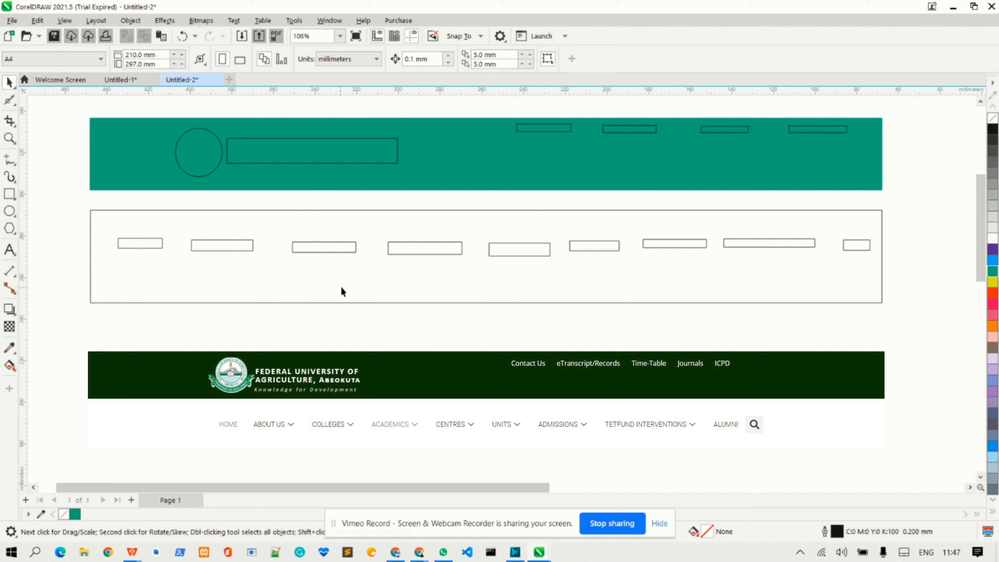
{"action": "mouse_move", "coordinate": [254, 333]}
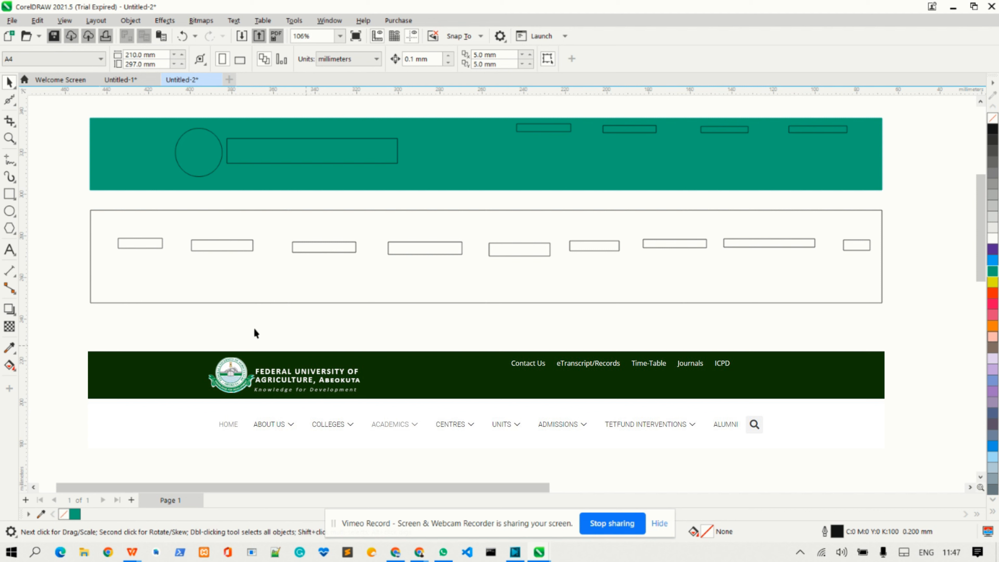
{"action": "mouse_move", "coordinate": [773, 261]}
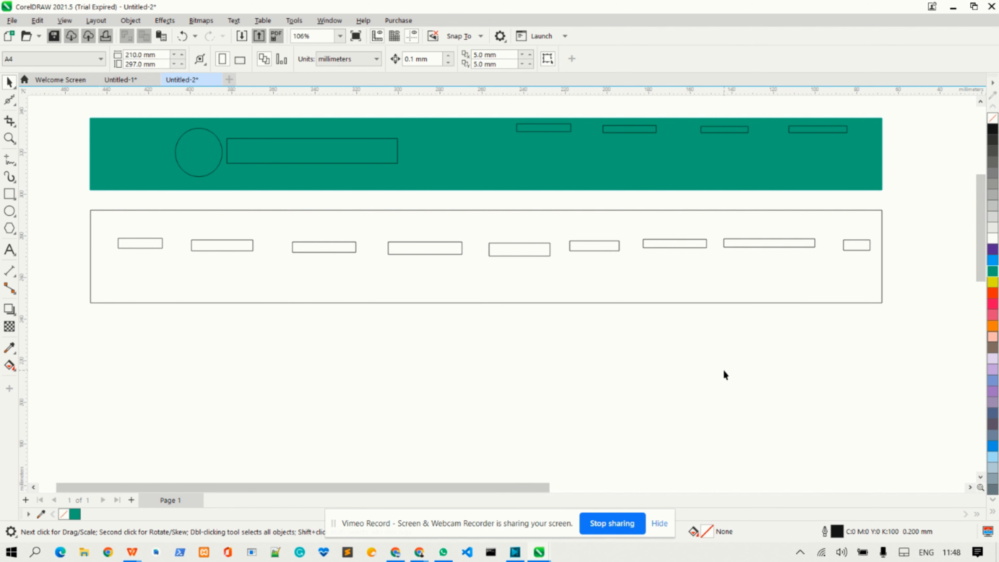
Switch to the finished portfolio wireframe document showing the whole CV website layout
{"action": "left_click", "coordinate": [121, 79]}
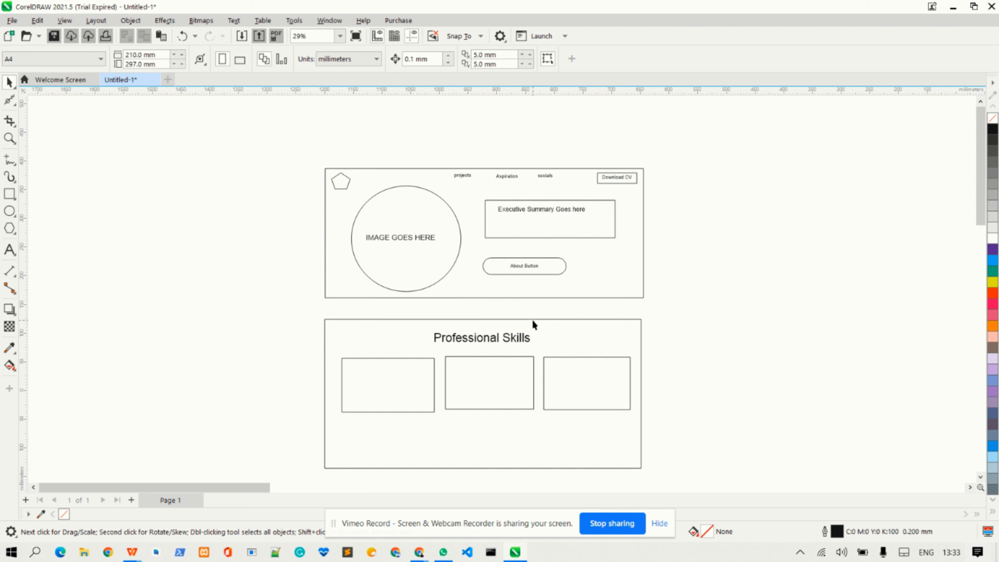
{"action": "mouse_move", "coordinate": [402, 69]}
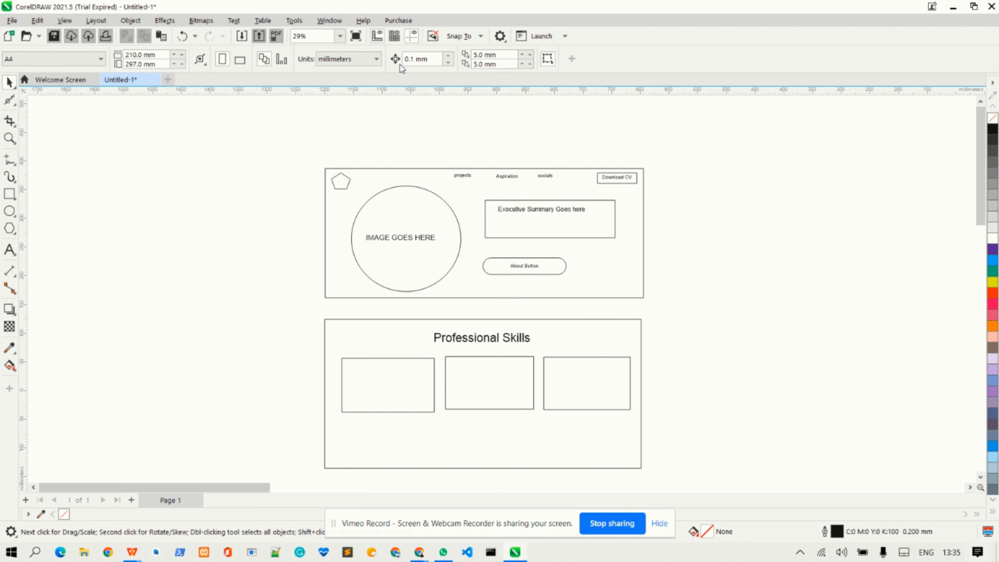
{"action": "mouse_move", "coordinate": [519, 122]}
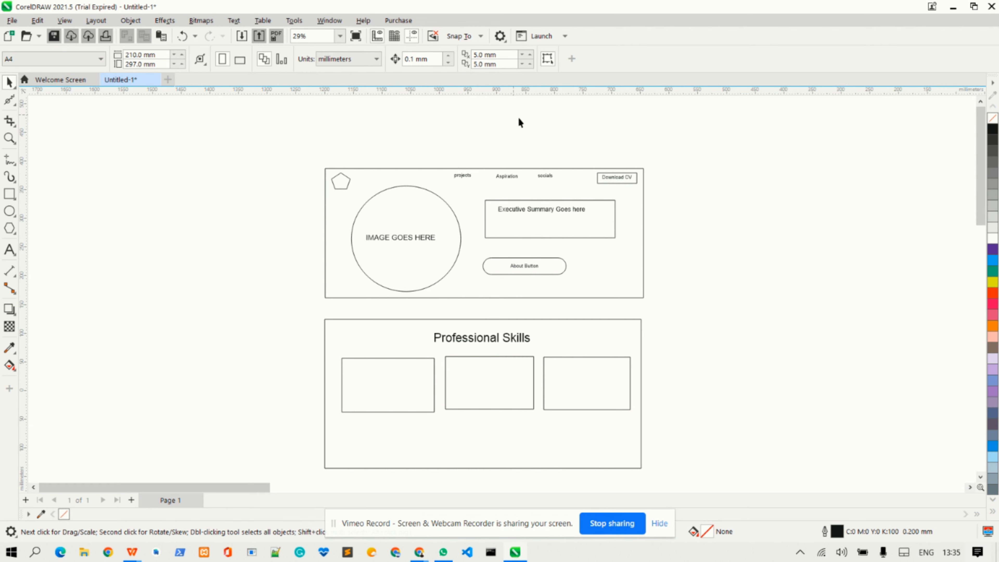
{"action": "mouse_move", "coordinate": [581, 139]}
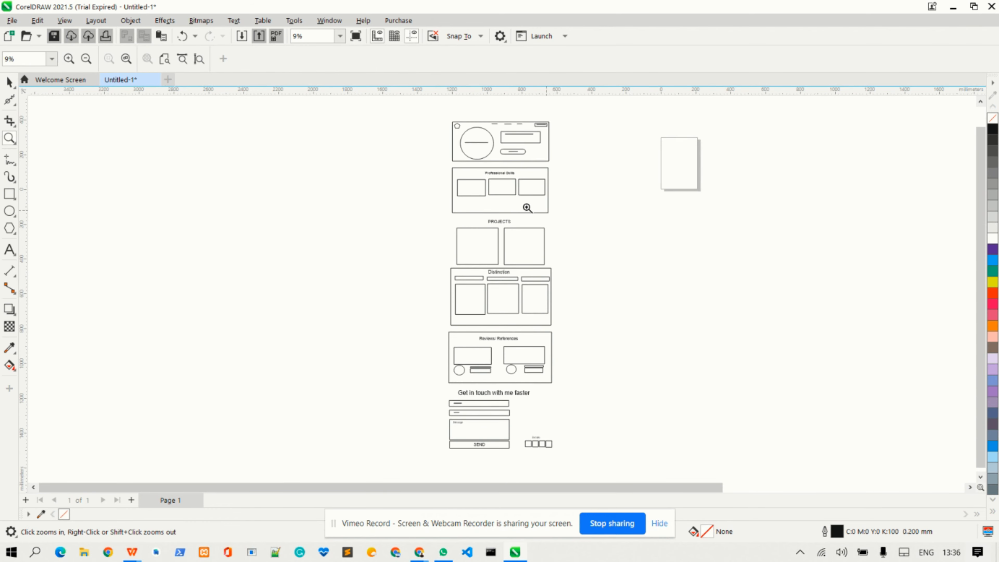
{"action": "mouse_move", "coordinate": [519, 168]}
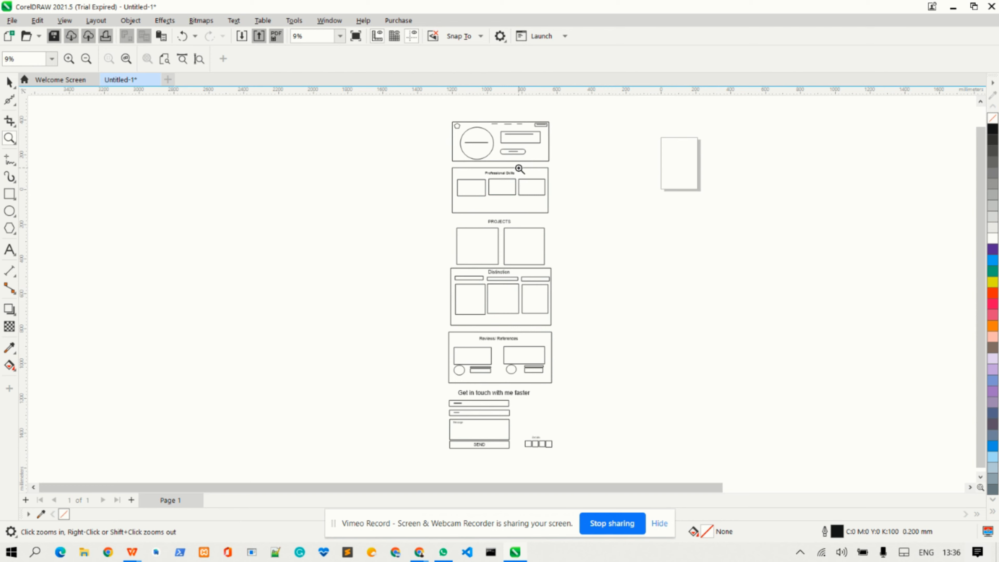
{"action": "mouse_move", "coordinate": [541, 165]}
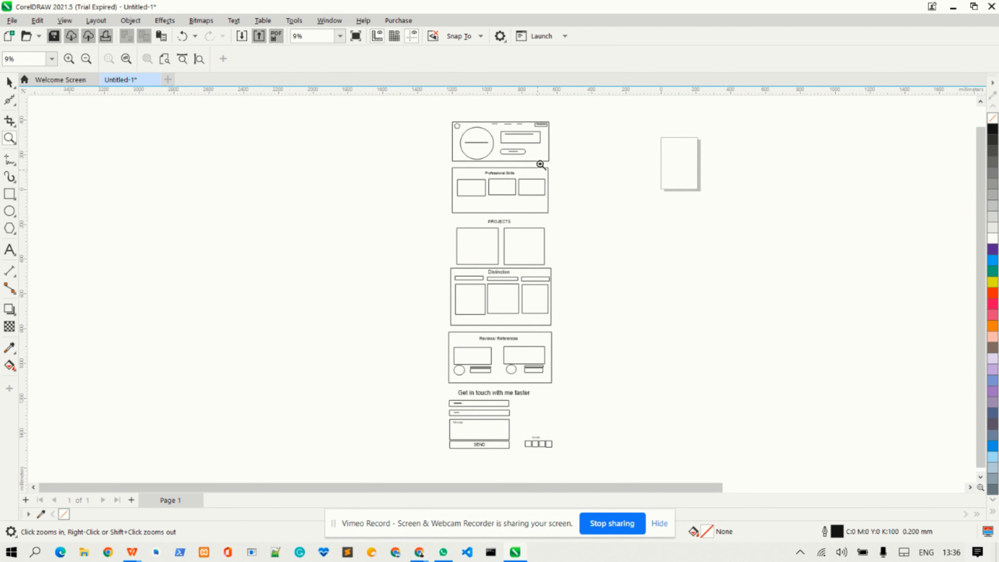
{"action": "mouse_move", "coordinate": [508, 171]}
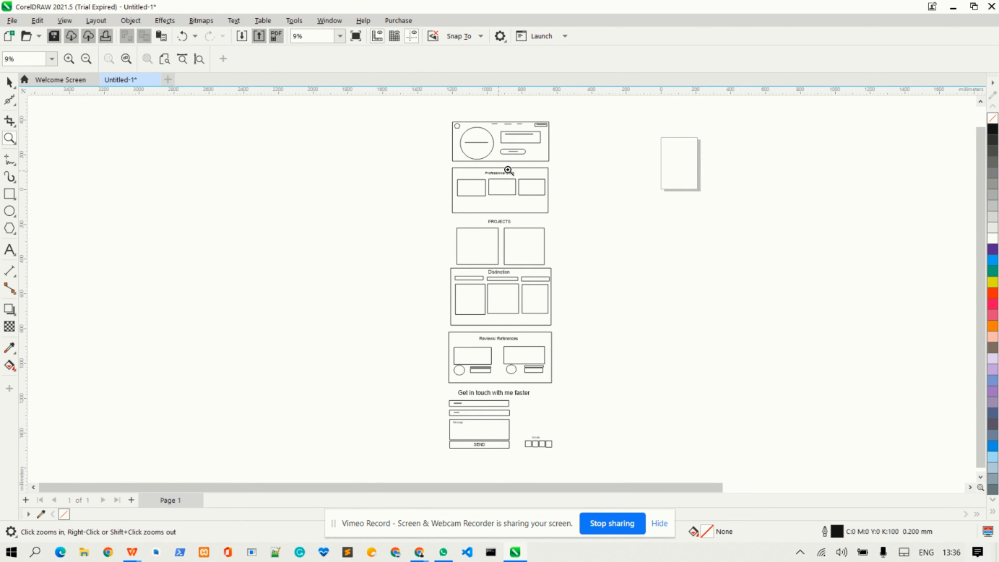
{"action": "mouse_move", "coordinate": [567, 165]}
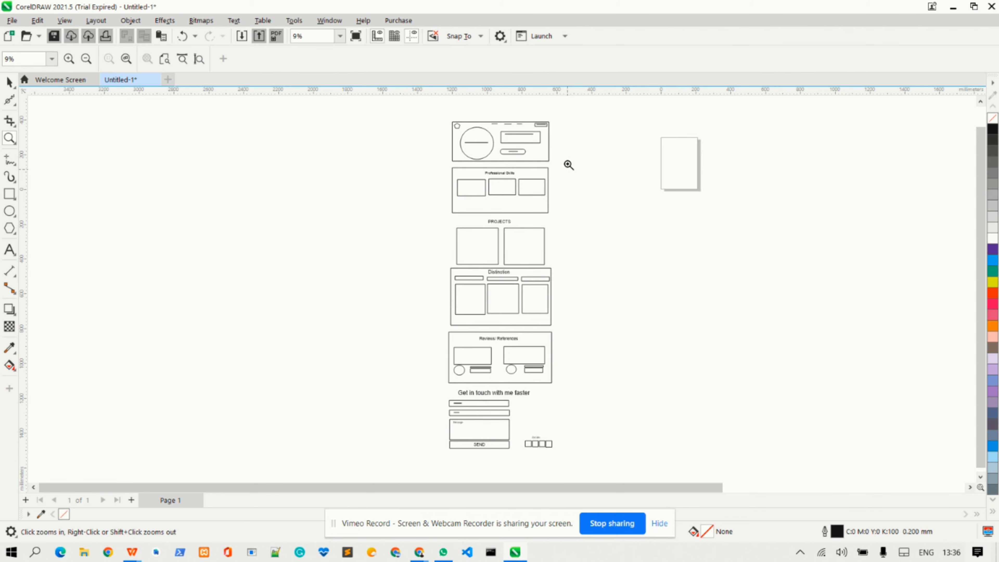
{"action": "mouse_move", "coordinate": [529, 102]}
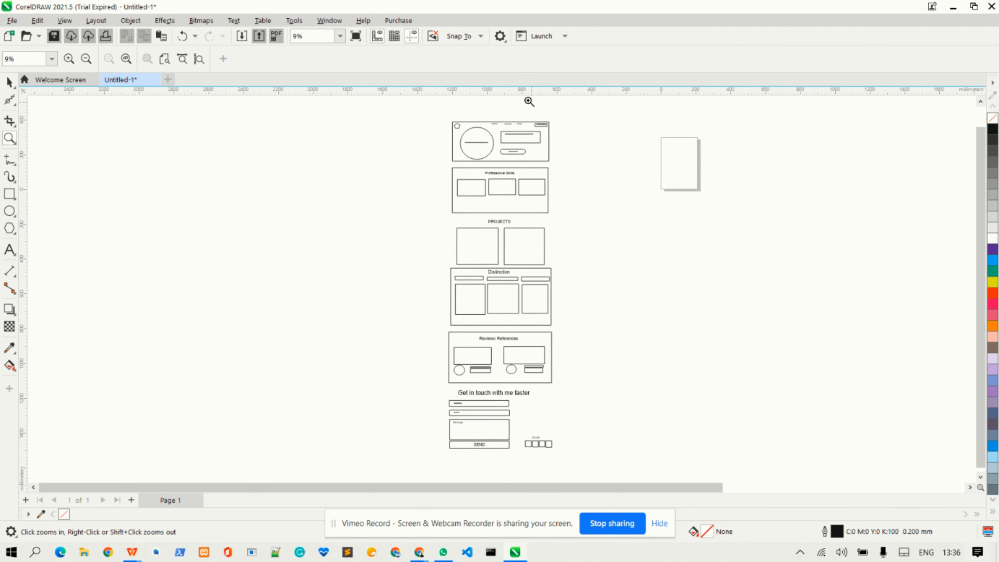
{"action": "mouse_move", "coordinate": [420, 159]}
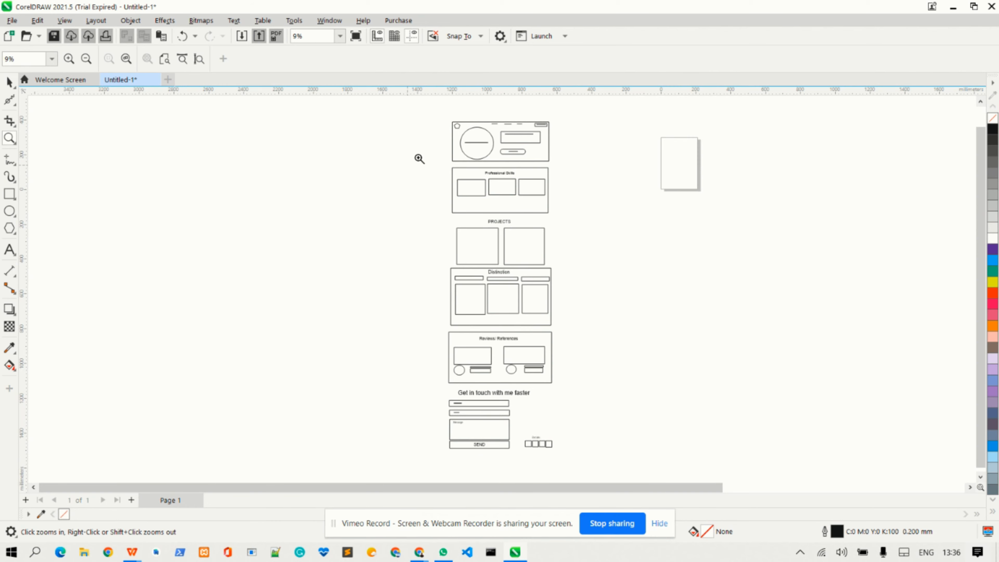
{"action": "mouse_move", "coordinate": [509, 159]}
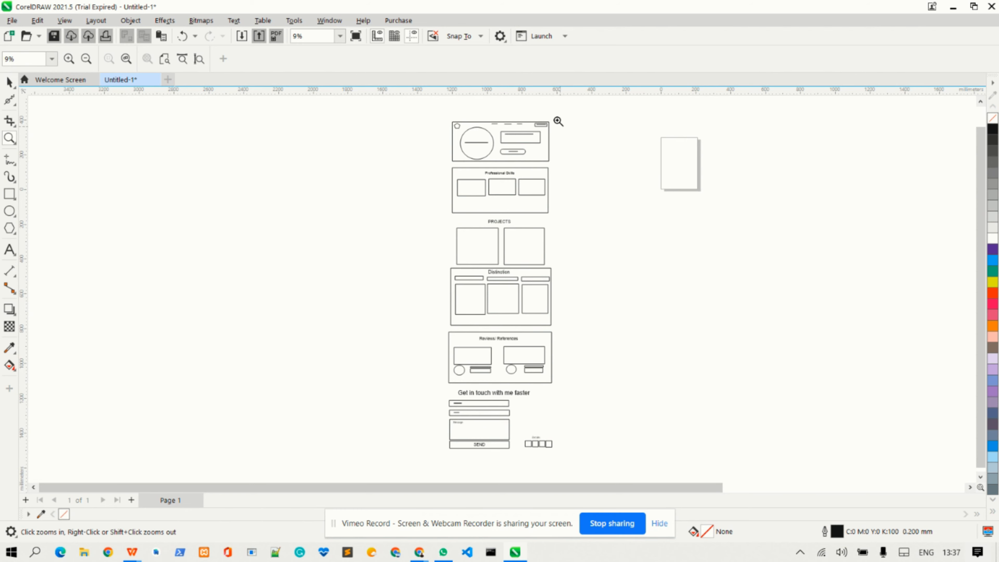
{"action": "mouse_move", "coordinate": [503, 136]}
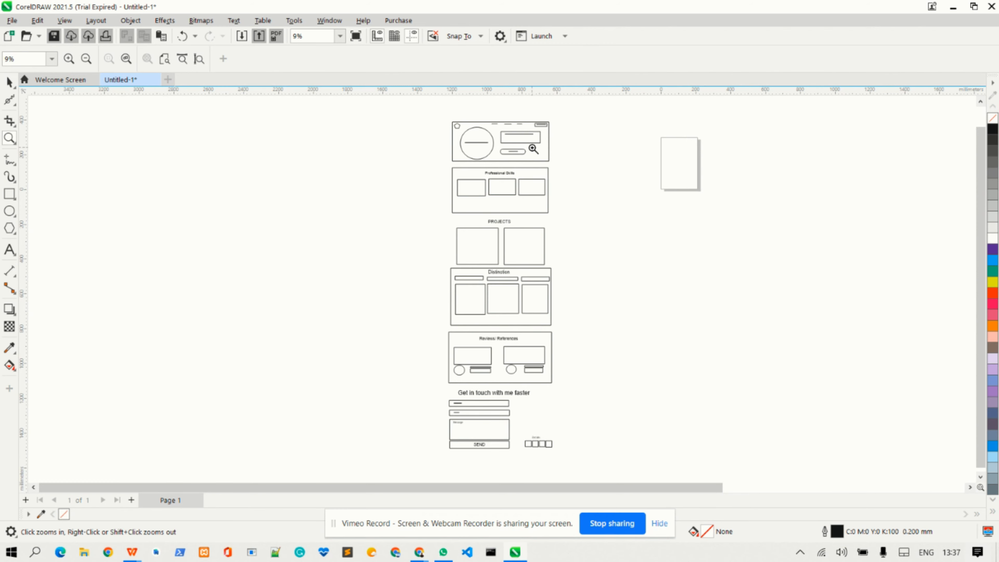
{"action": "mouse_move", "coordinate": [475, 140]}
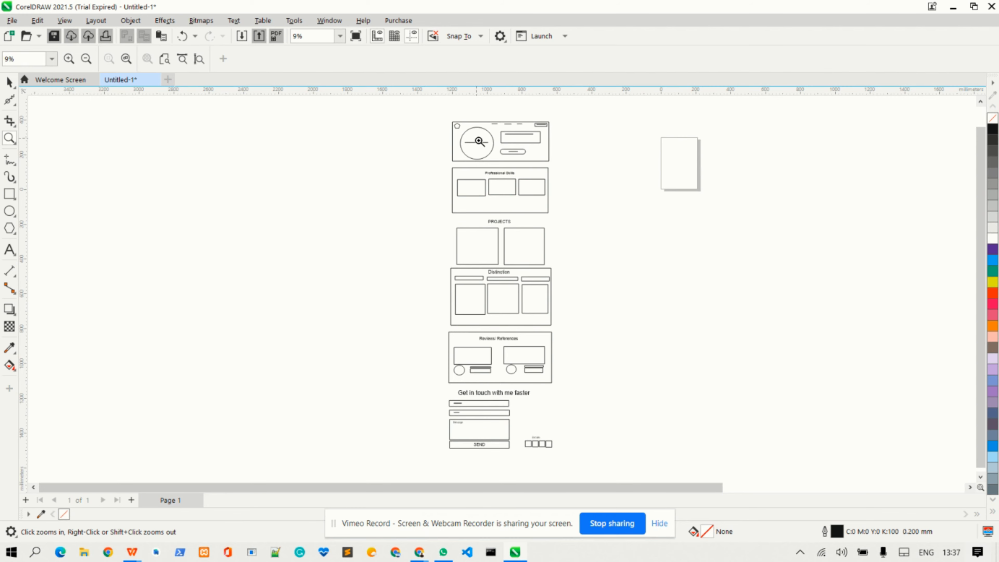
{"action": "mouse_move", "coordinate": [516, 141]}
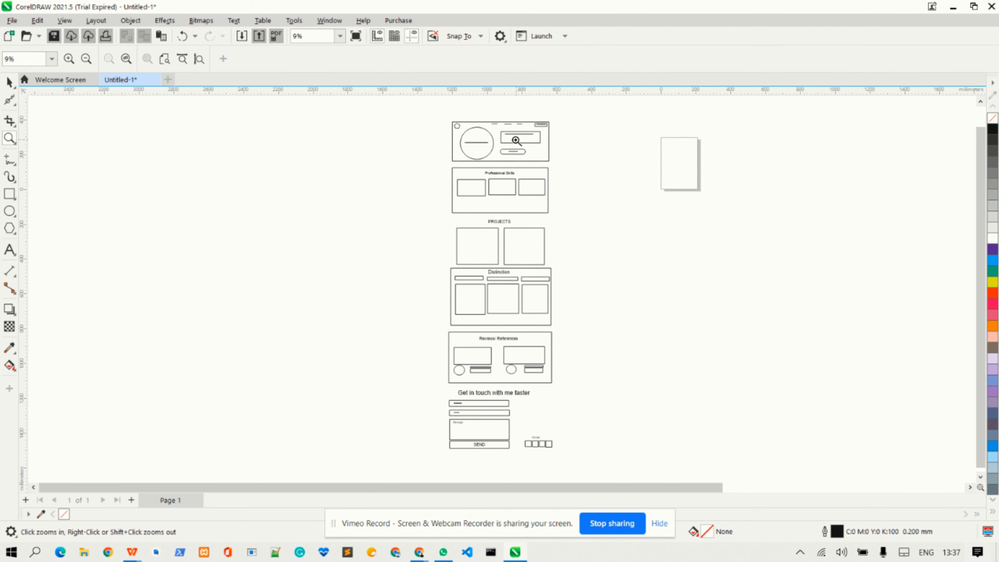
{"action": "mouse_move", "coordinate": [508, 158]}
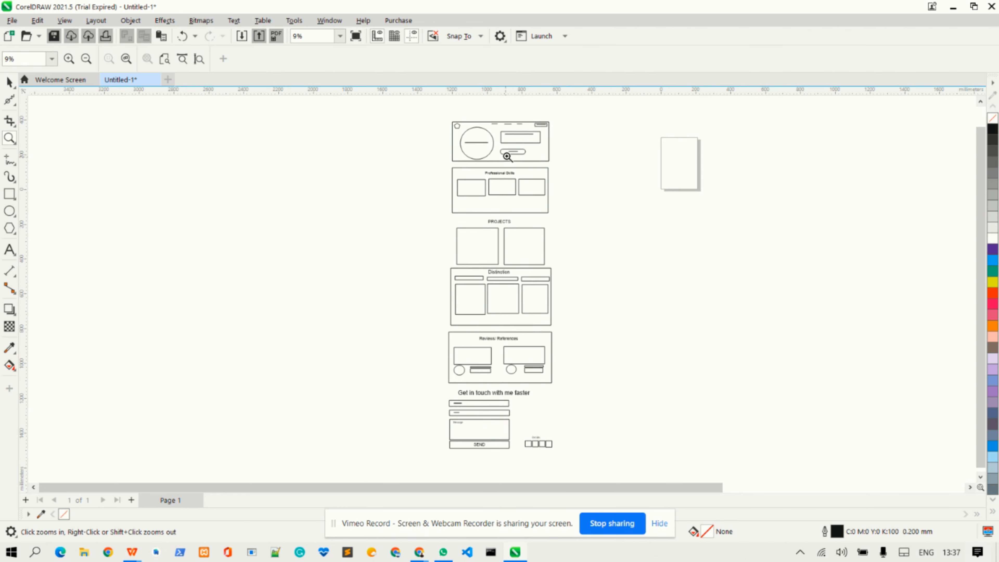
{"action": "mouse_move", "coordinate": [485, 190]}
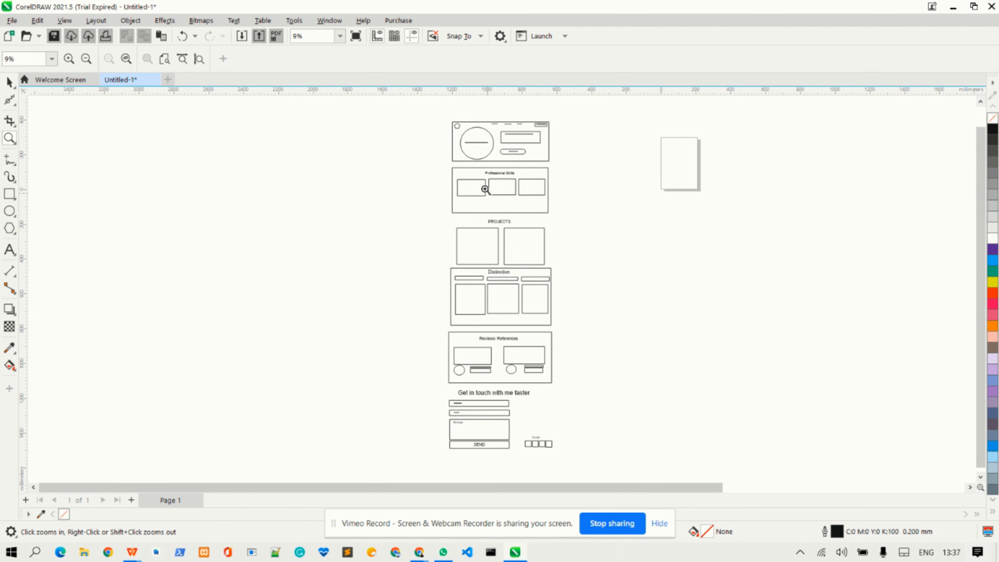
{"action": "mouse_move", "coordinate": [518, 189]}
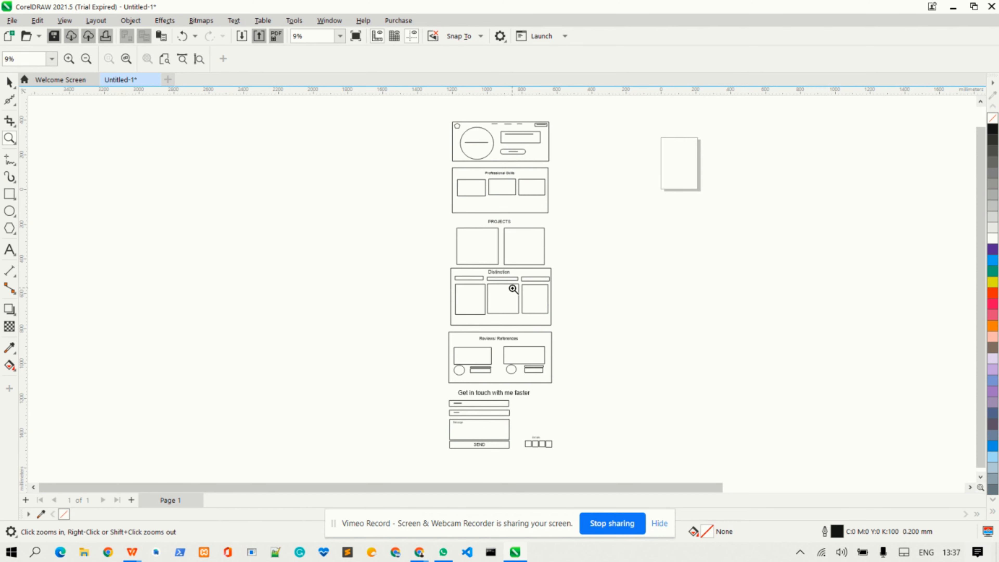
{"action": "mouse_move", "coordinate": [506, 310]}
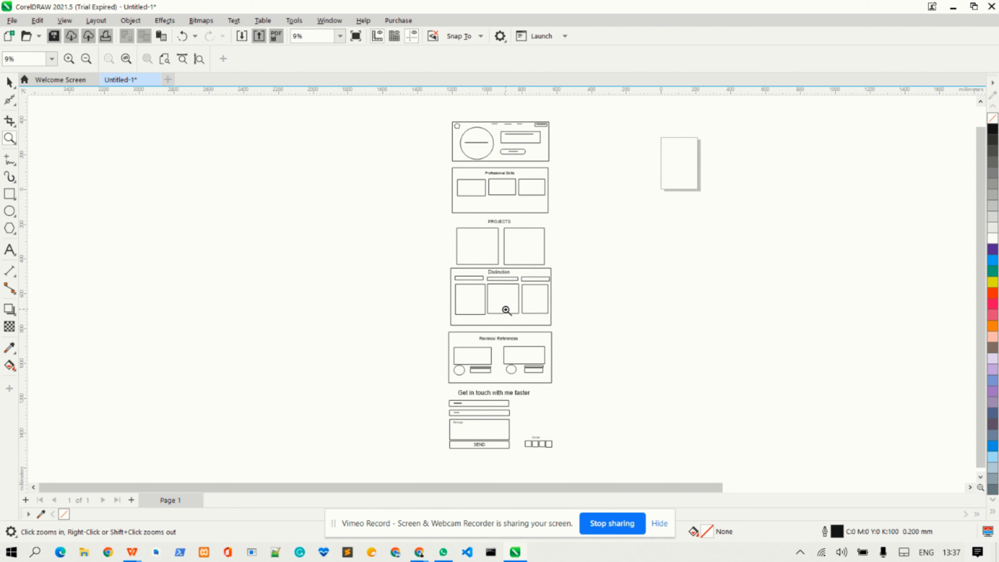
{"action": "mouse_move", "coordinate": [511, 294]}
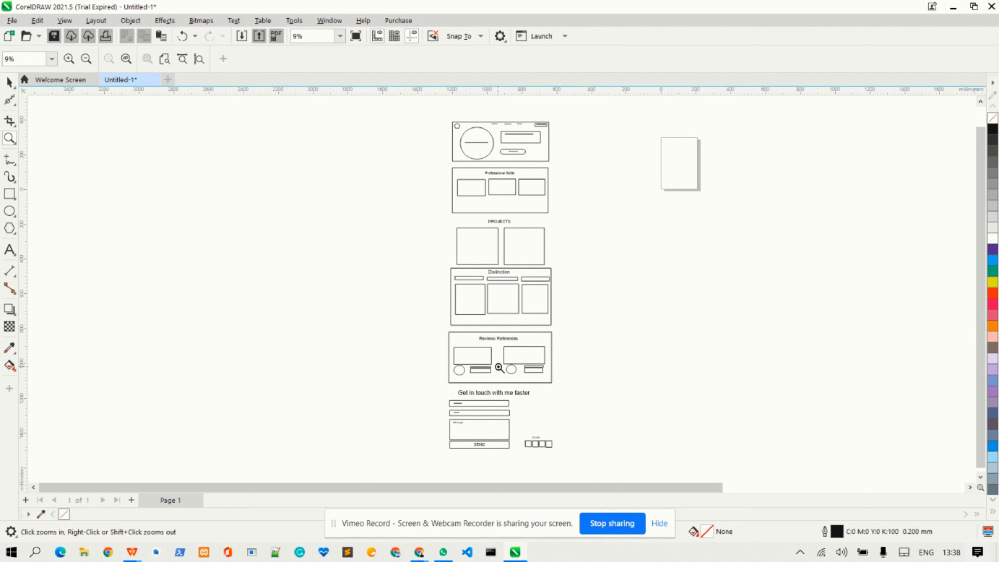
{"action": "mouse_move", "coordinate": [500, 340]}
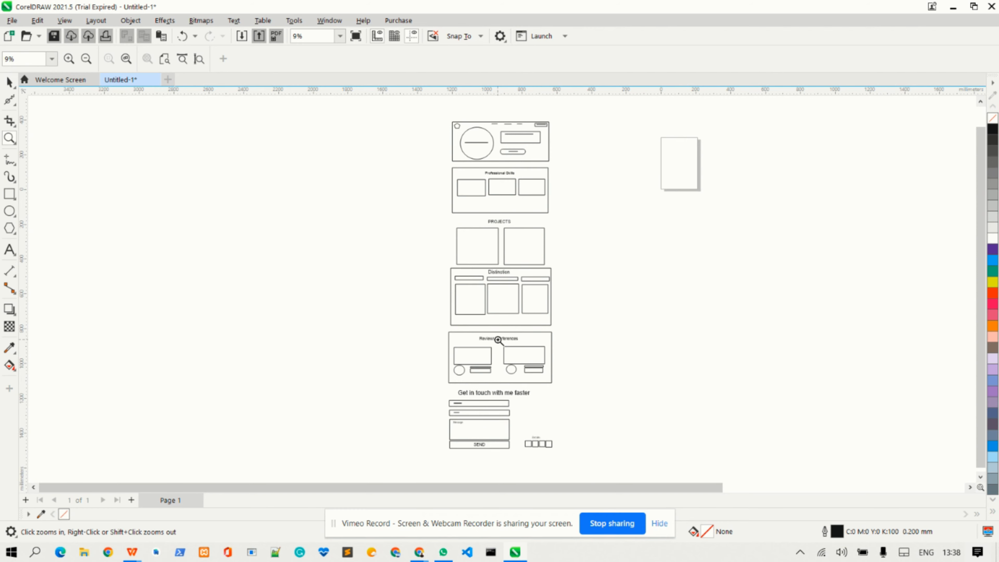
{"action": "mouse_move", "coordinate": [560, 434]}
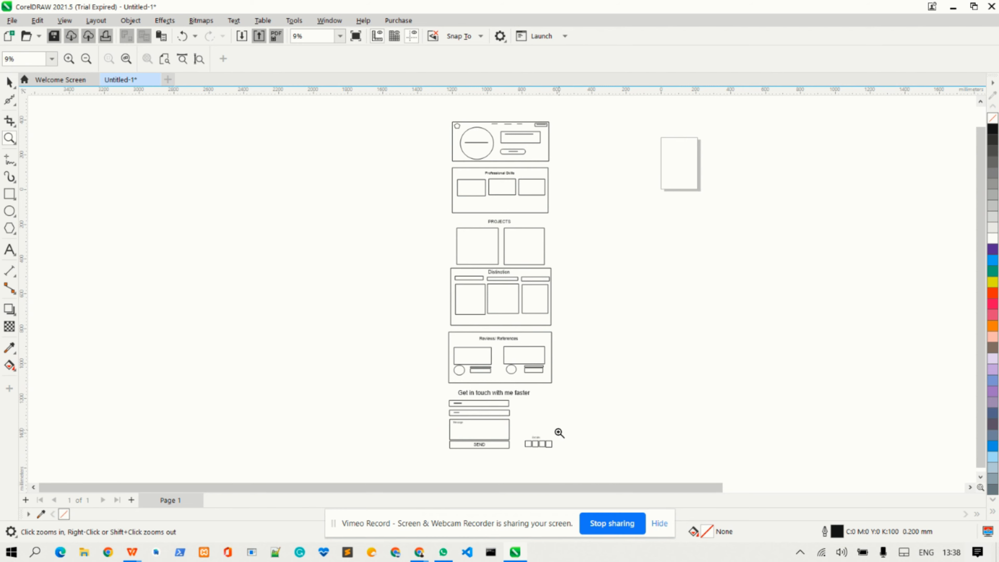
{"action": "mouse_move", "coordinate": [492, 430]}
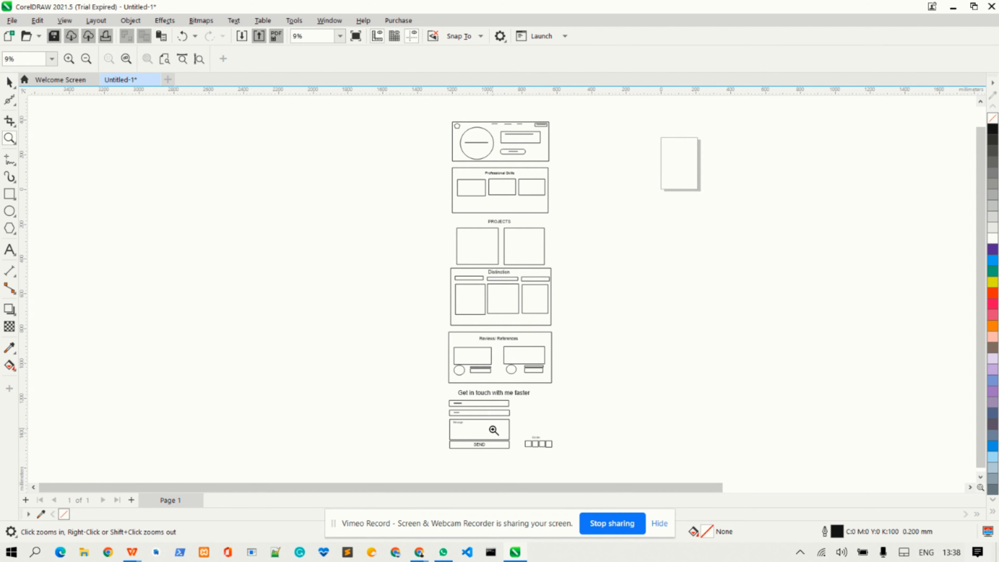
{"action": "mouse_move", "coordinate": [479, 409]}
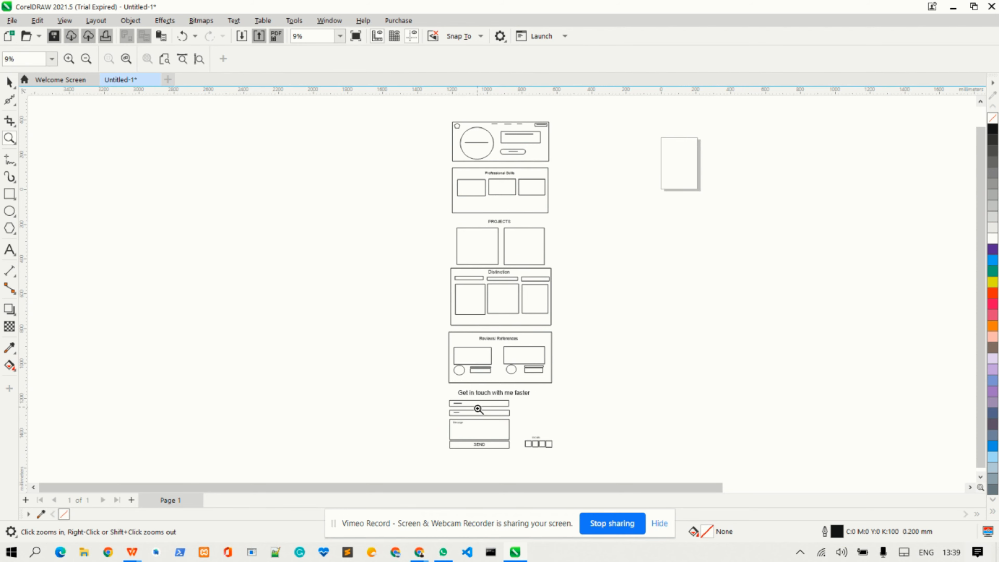
{"action": "mouse_move", "coordinate": [496, 428]}
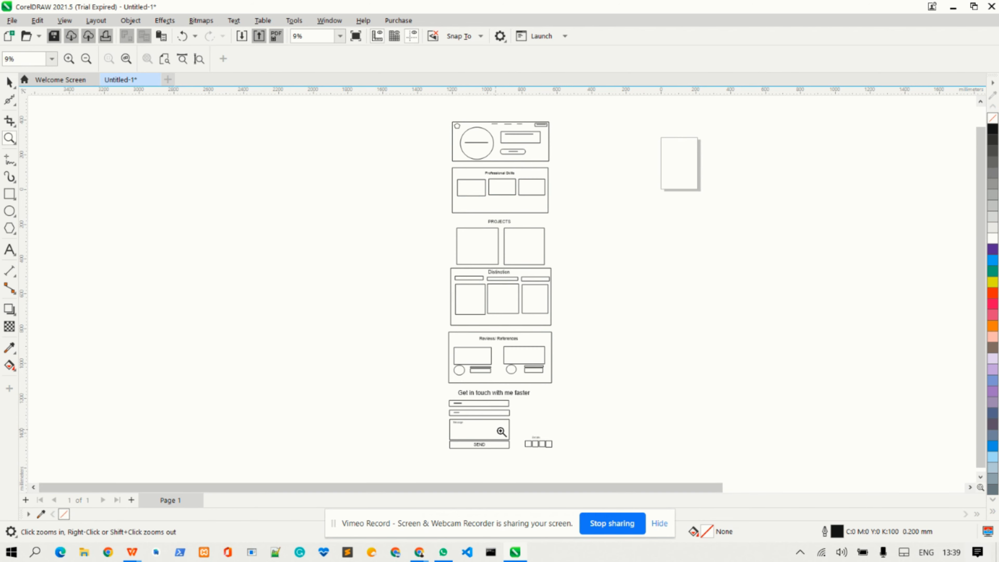
{"action": "mouse_move", "coordinate": [517, 427]}
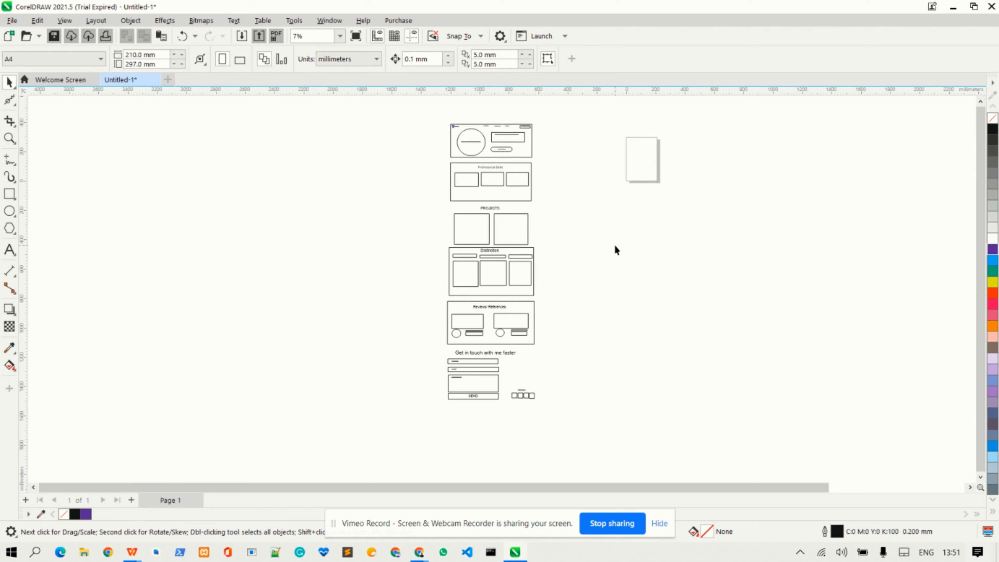
{"action": "mouse_move", "coordinate": [455, 497]}
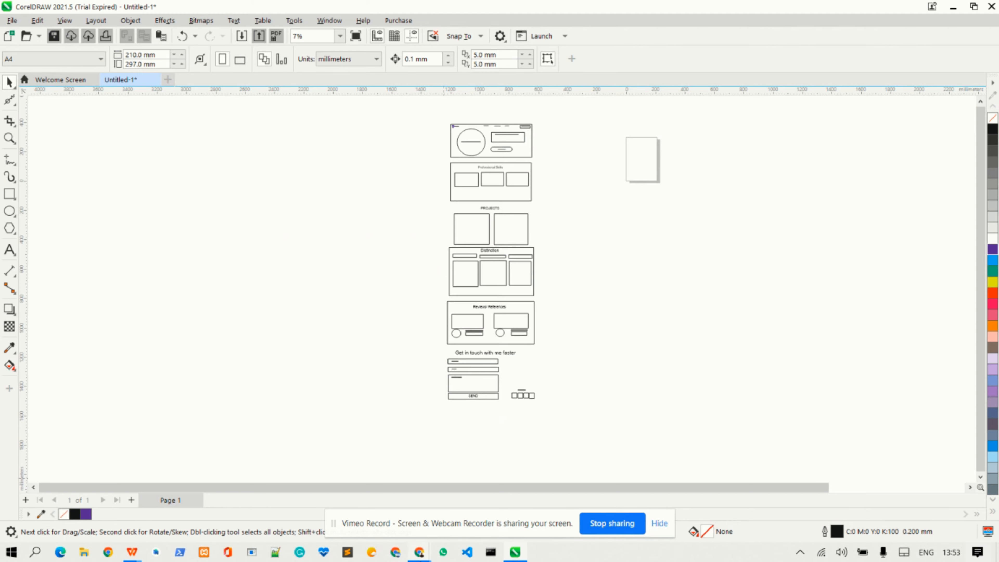
{"action": "mouse_move", "coordinate": [108, 552]}
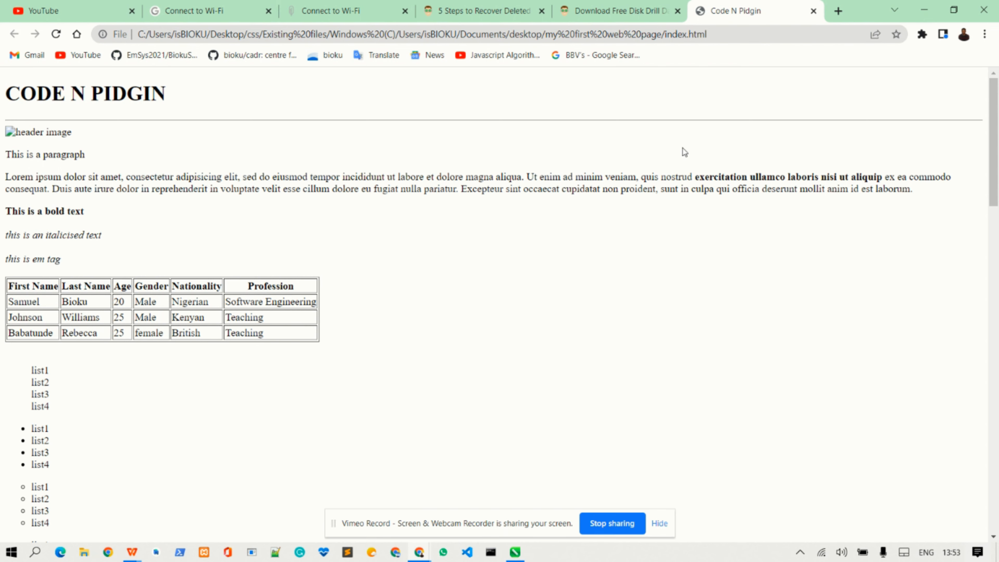
Go to the ThemeForest website in a new browser tab
{"action": "left_click", "coordinate": [838, 11]}
{"action": "type", "text": "themefo"}
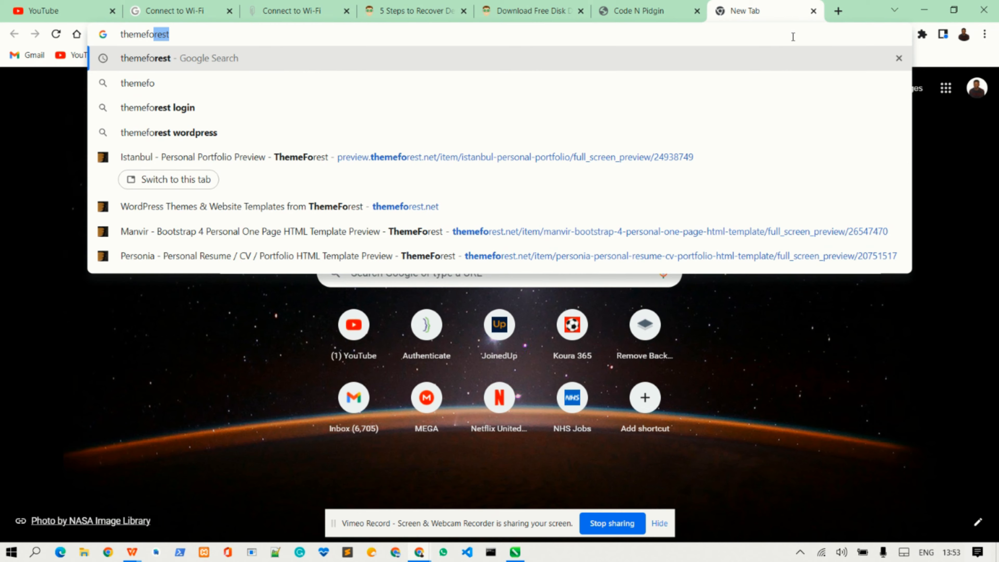
{"action": "key", "text": "Return"}
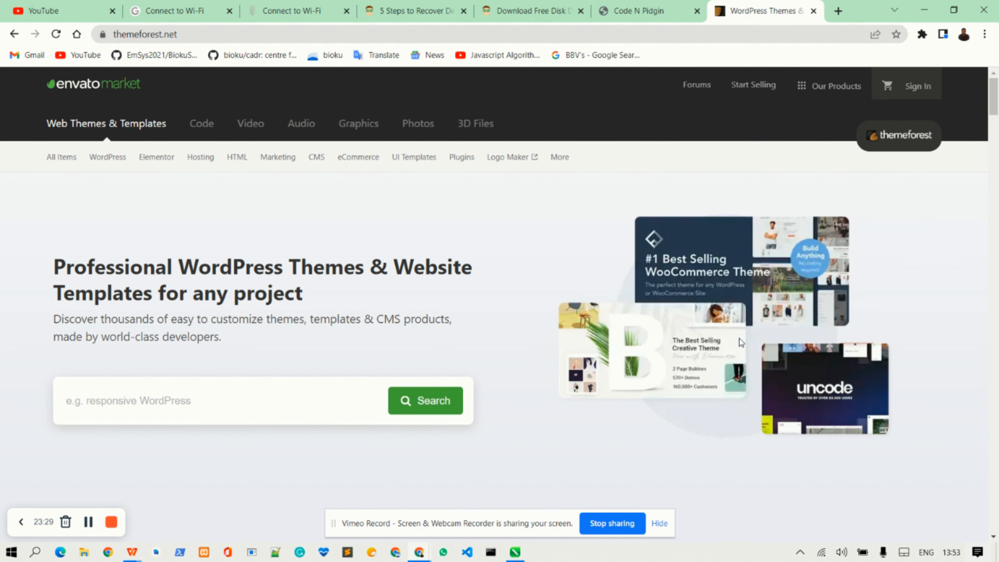
Scroll down the ThemeForest homepage to the template category cards
{"action": "scroll", "scroll_direction": "down", "scroll_amount": 3}
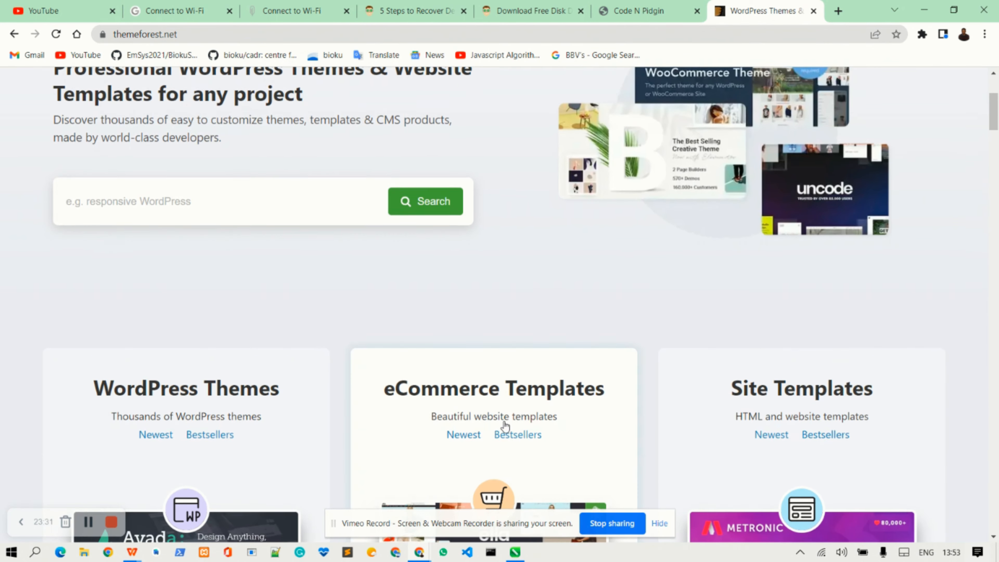
{"action": "scroll", "scroll_direction": "down", "scroll_amount": 3}
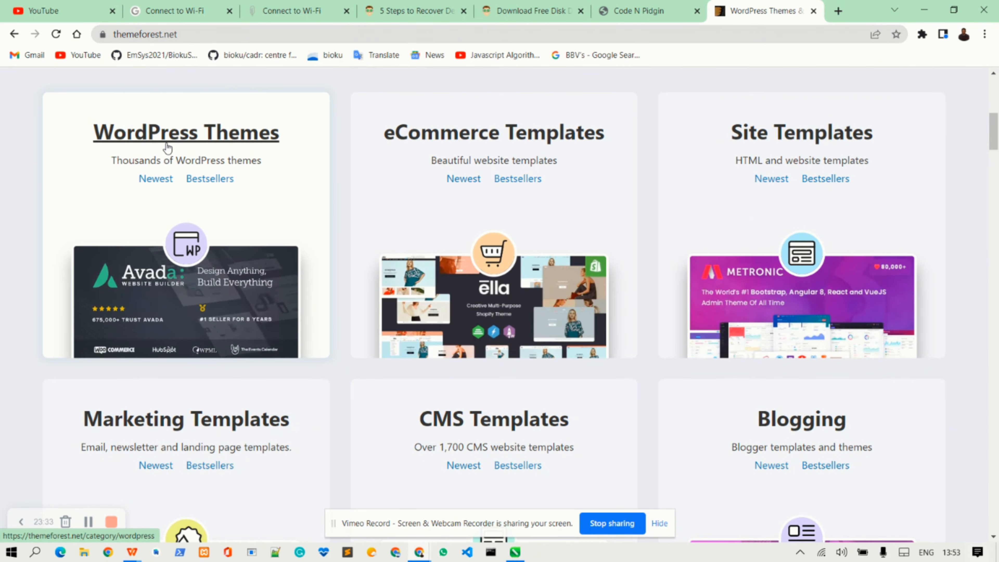